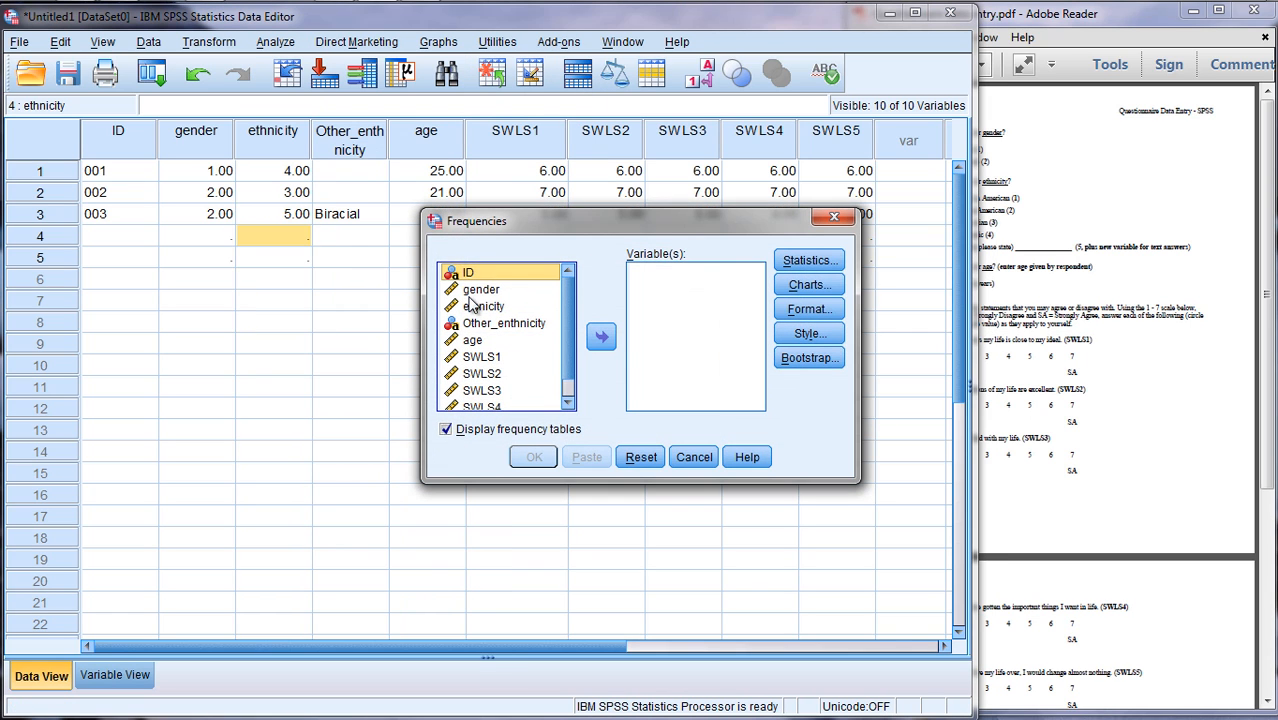
Add gender and ethnicity as Frequencies variables and keep only the default frequency-table display
click(600, 336)
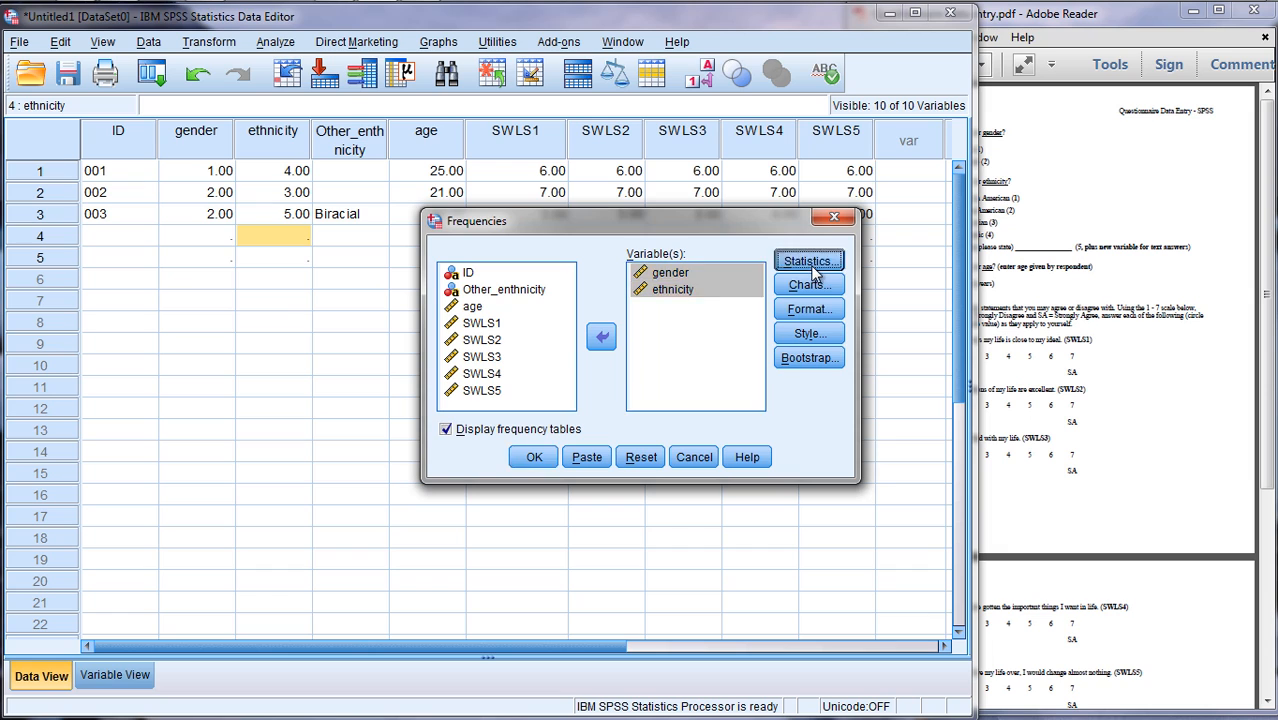
click(808, 260)
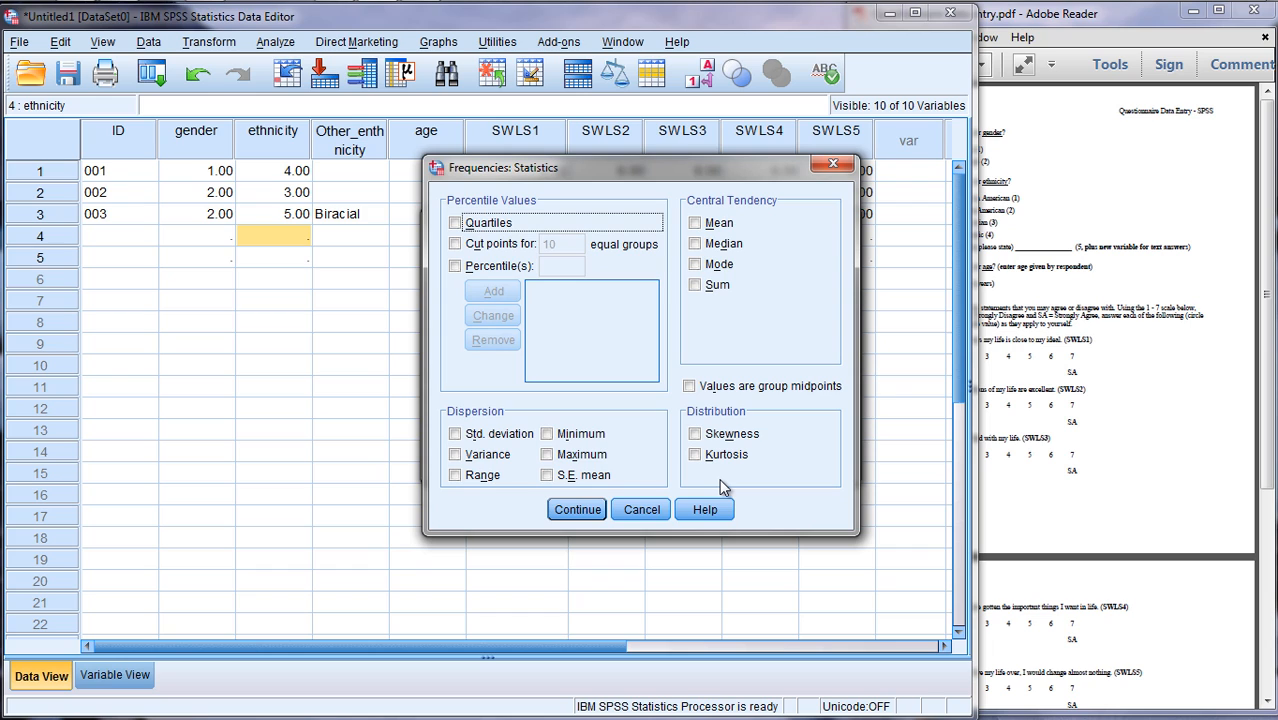
click(576, 510)
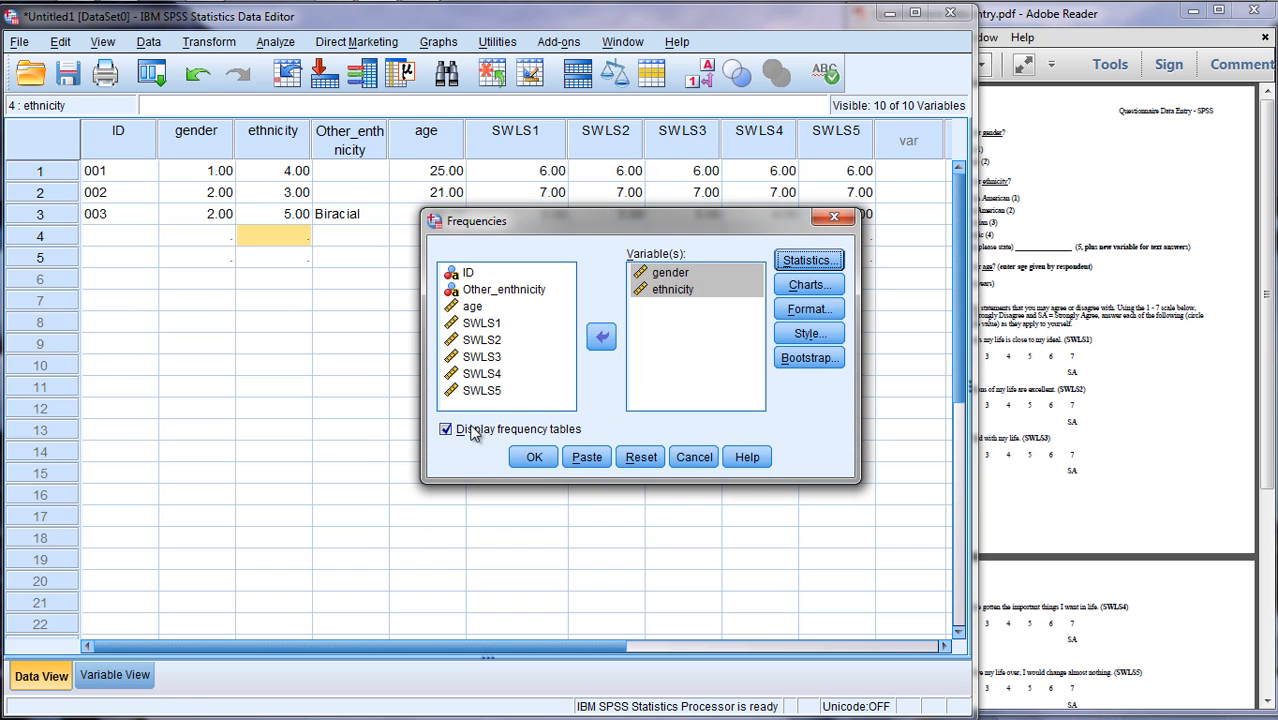
mouse_move(520, 440)
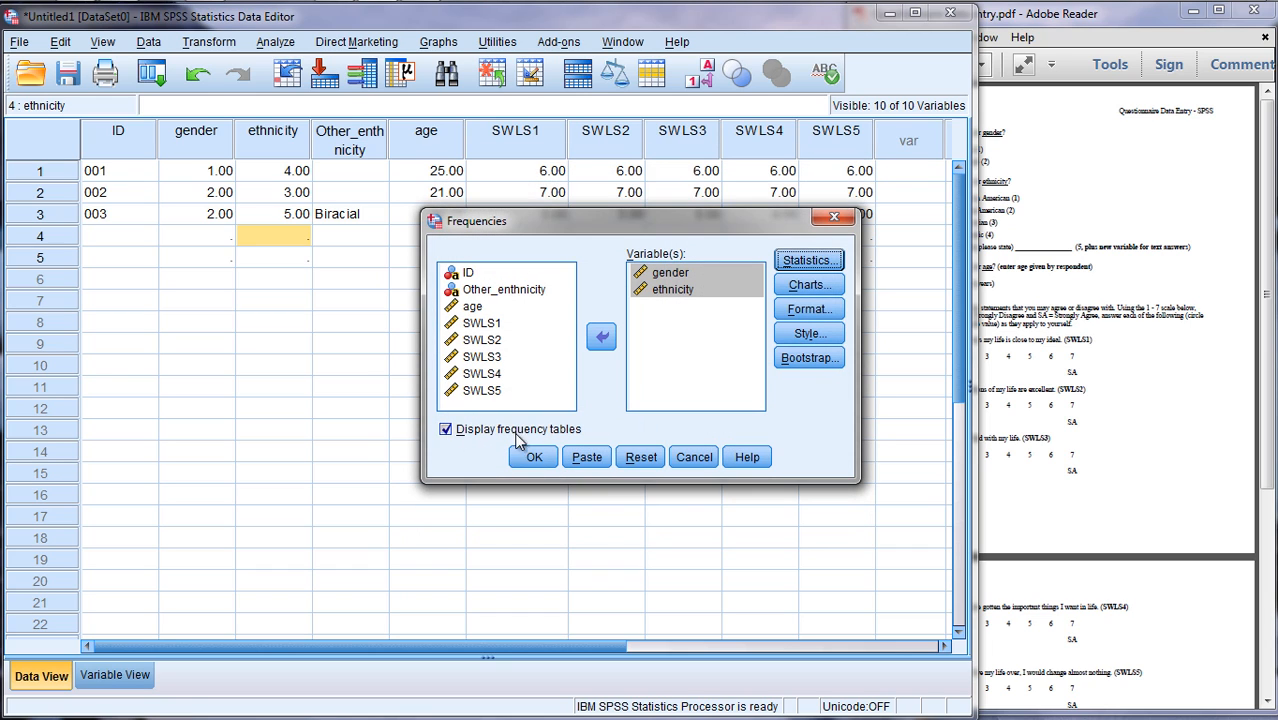
Run Frequencies and inspect the gender table showing 2 missing cases out of 5
click(532, 456)
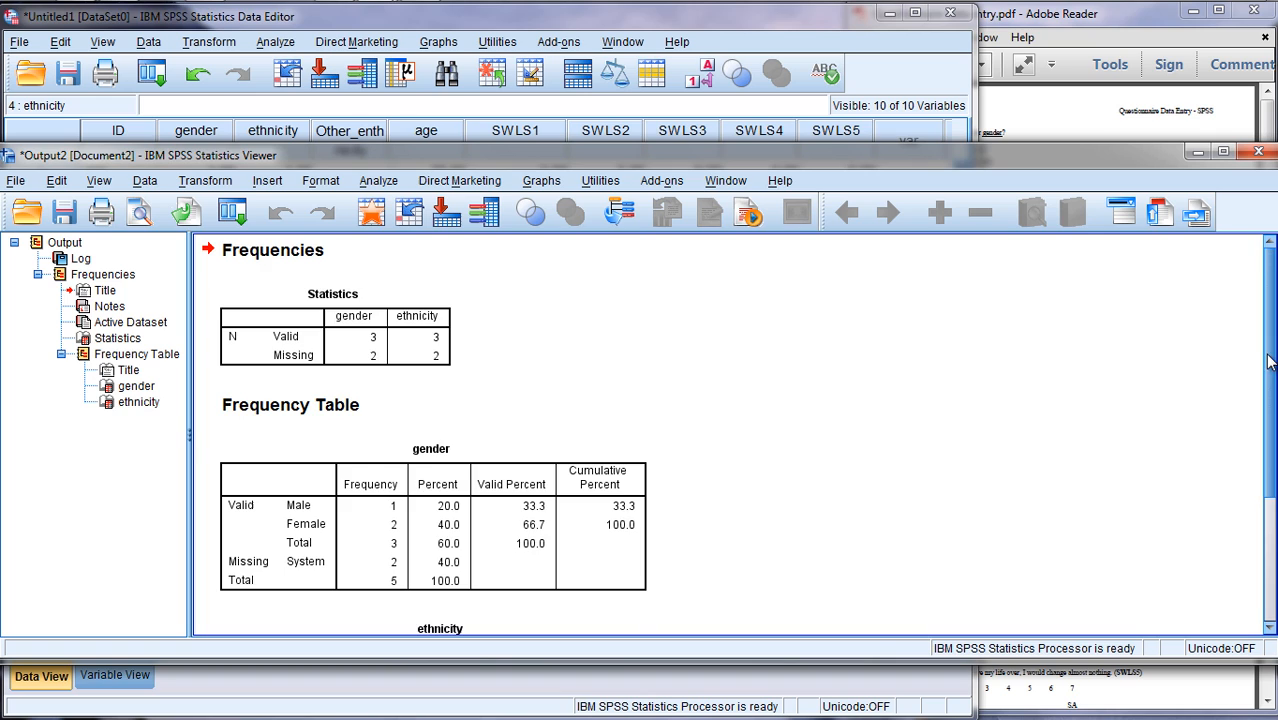
scroll(down, 3)
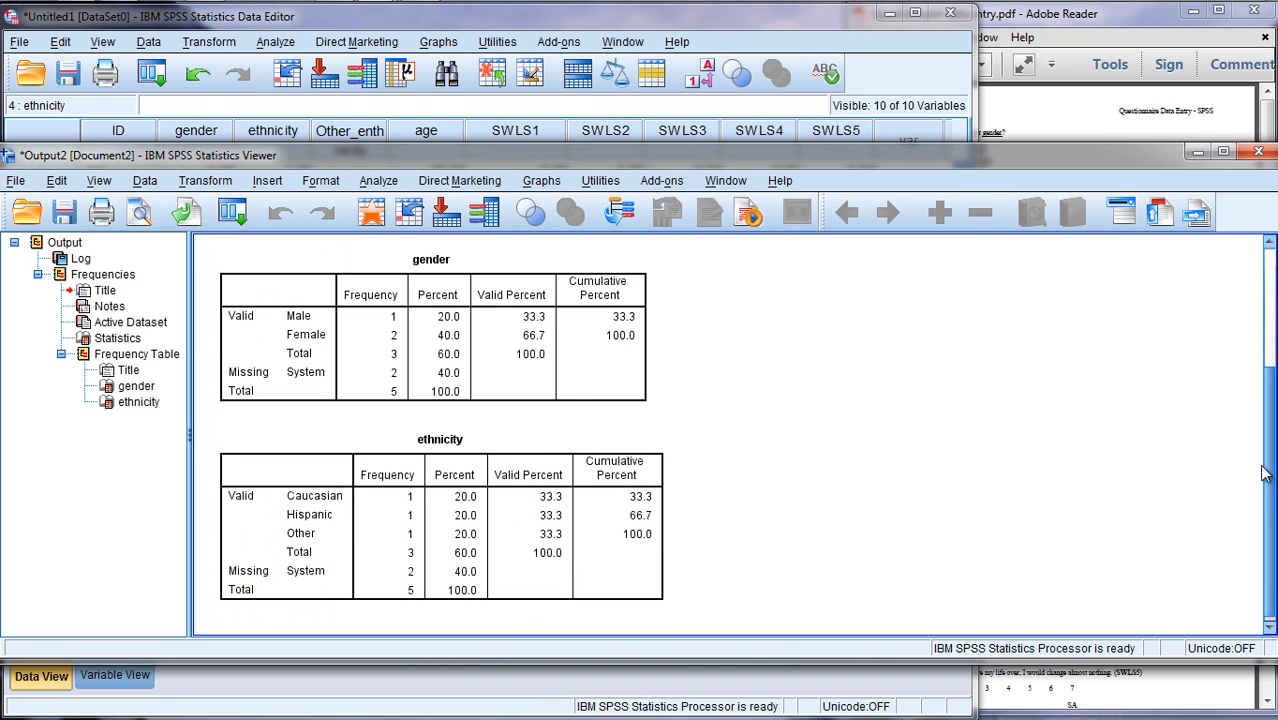
click(310, 352)
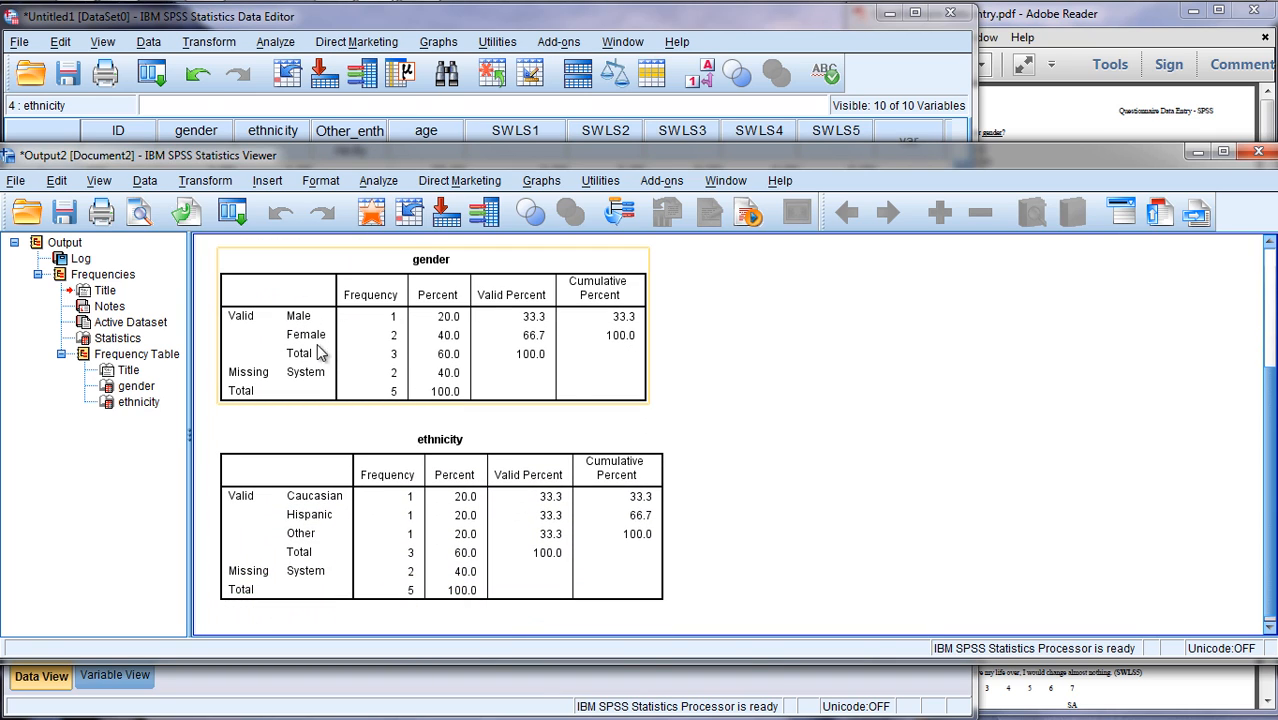
mouse_move(326, 364)
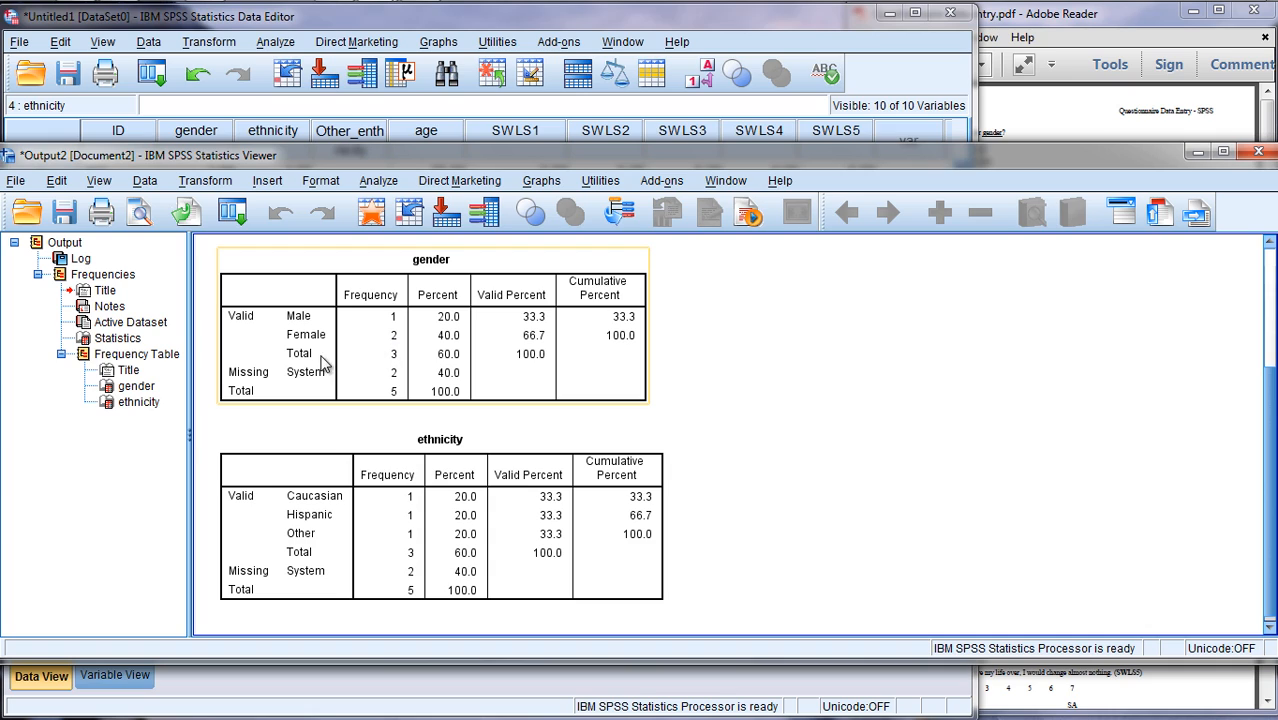
mouse_move(248, 384)
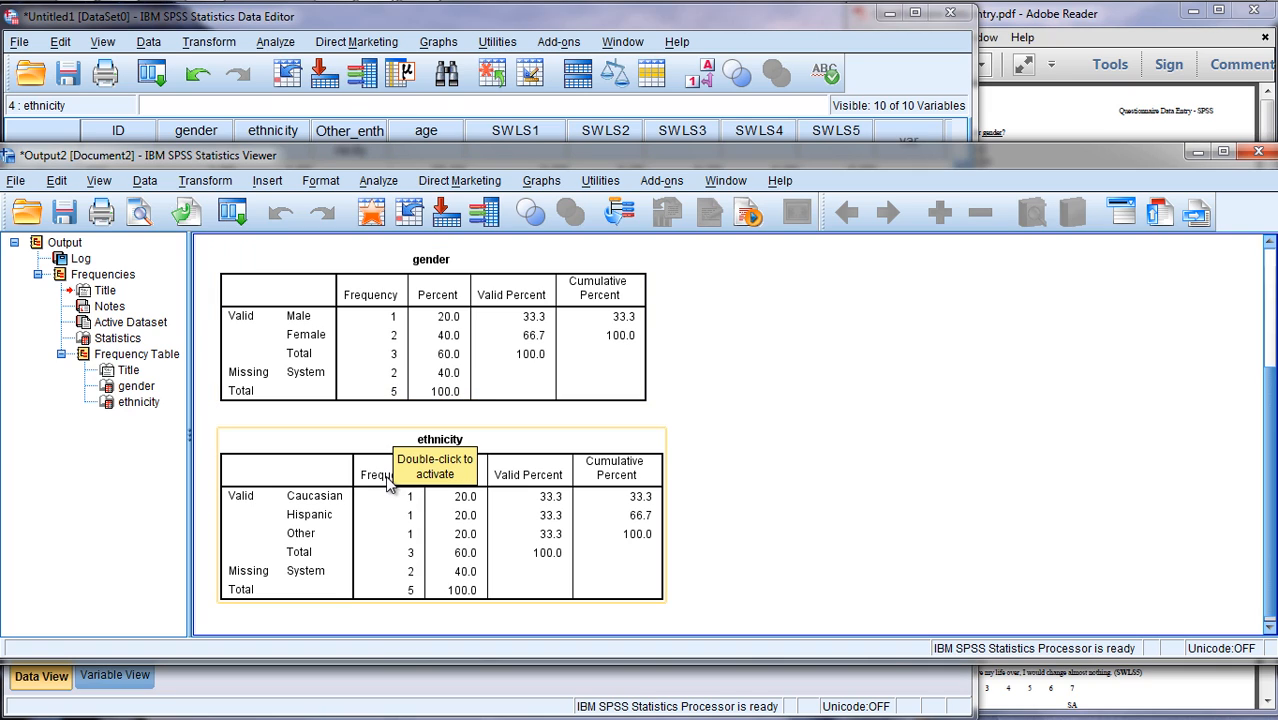
mouse_move(410, 512)
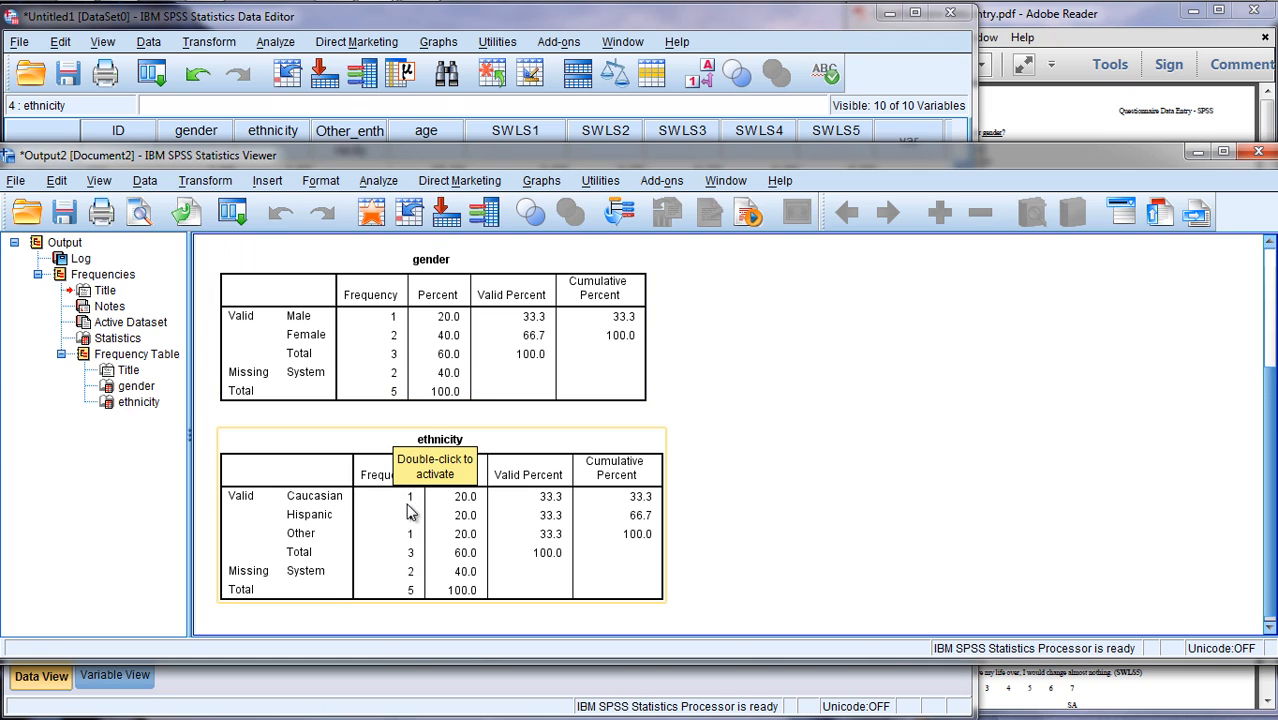
mouse_move(404, 540)
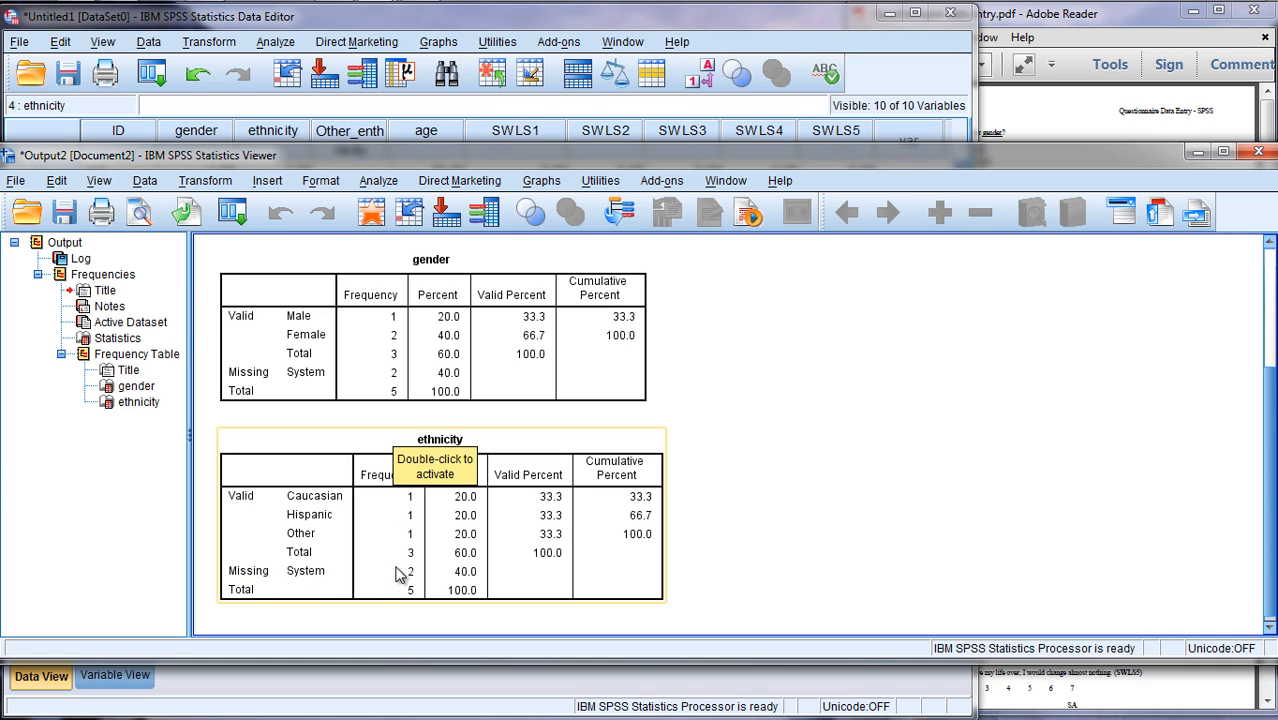
mouse_move(420, 578)
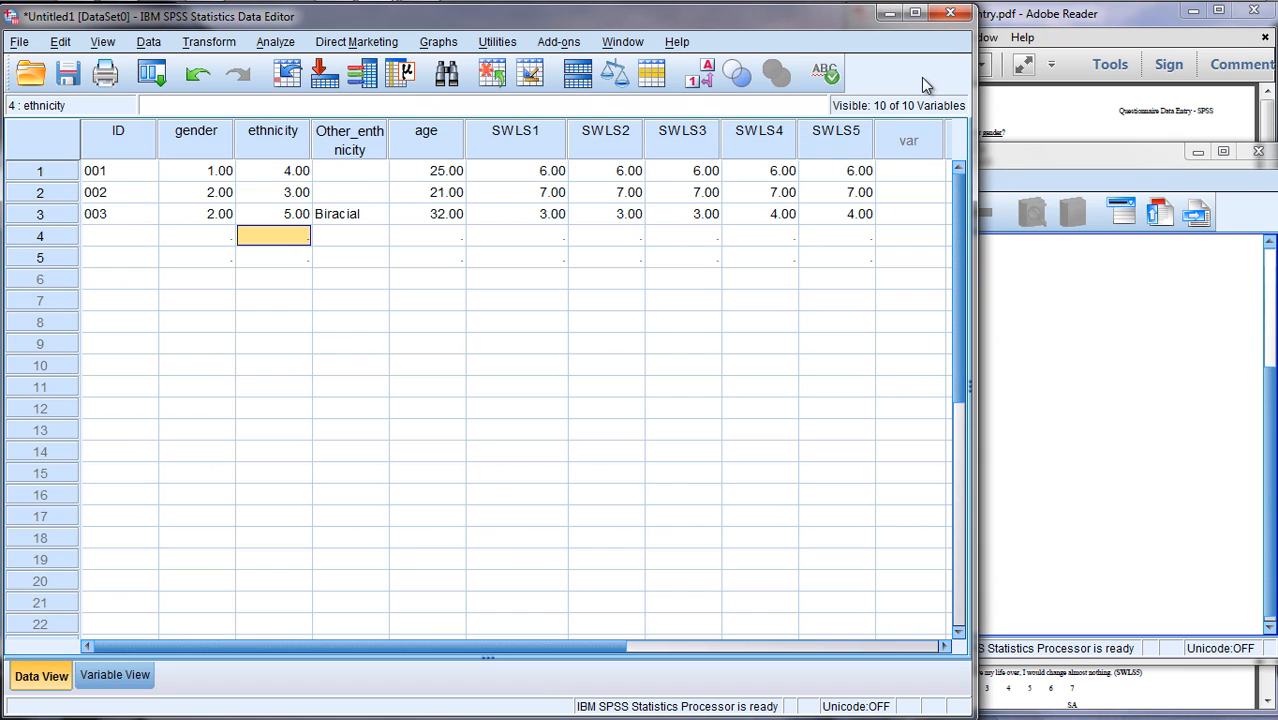
mouse_move(432, 672)
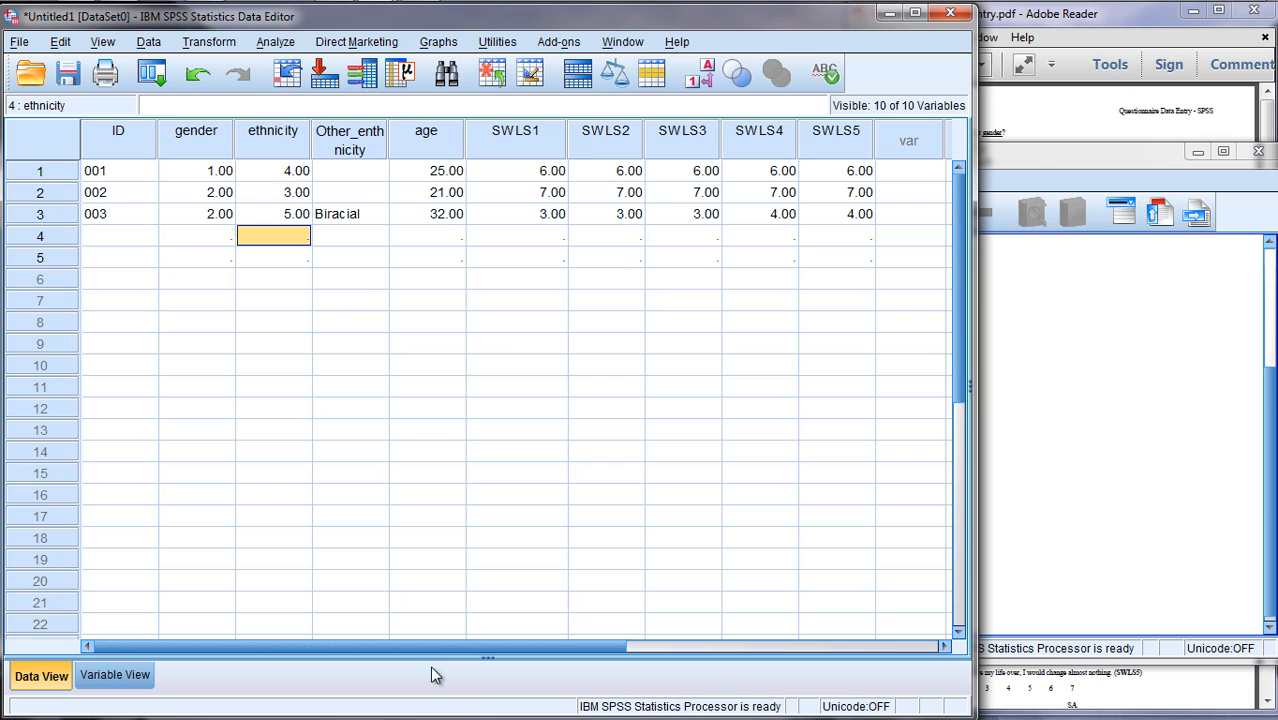
click(120, 236)
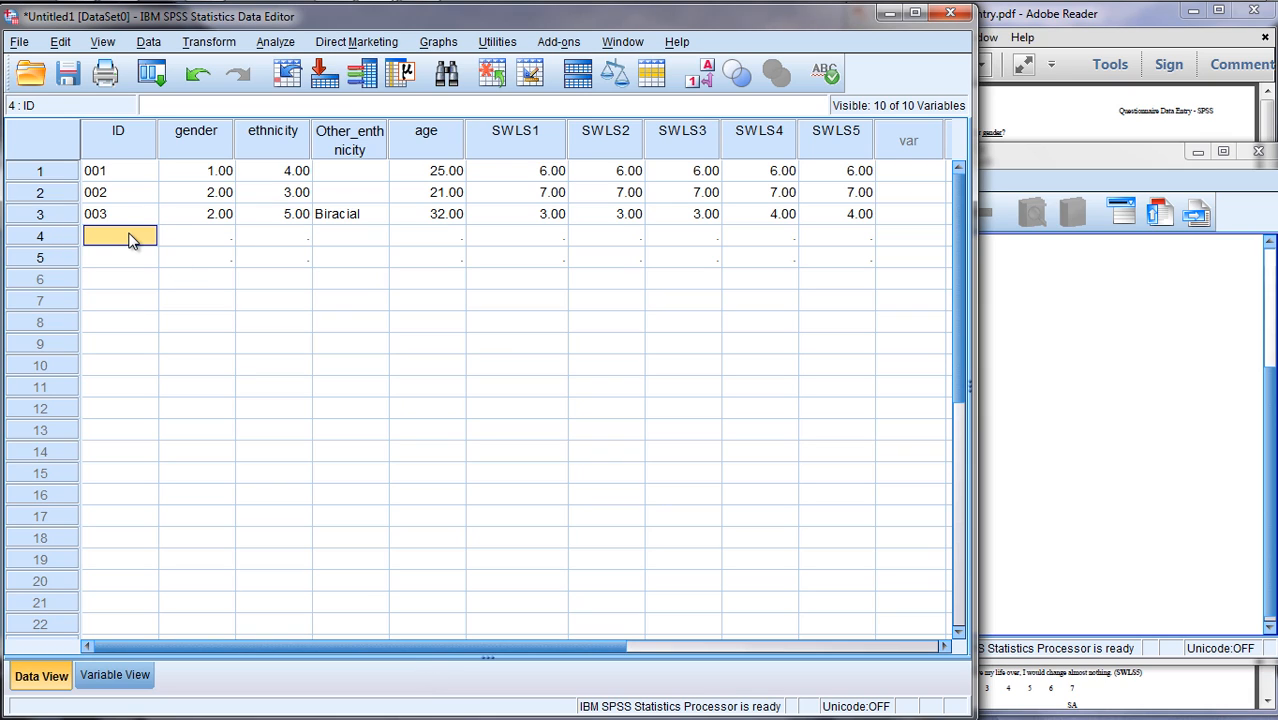
text(004)
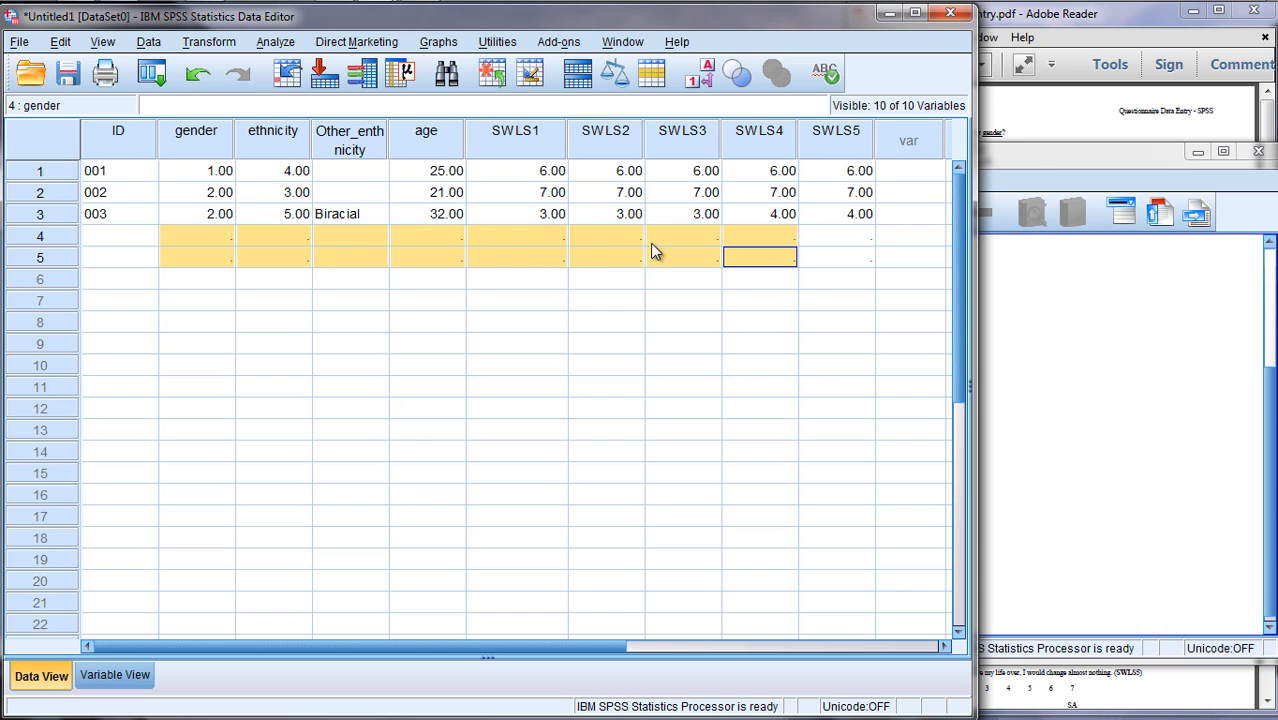
mouse_move(144, 250)
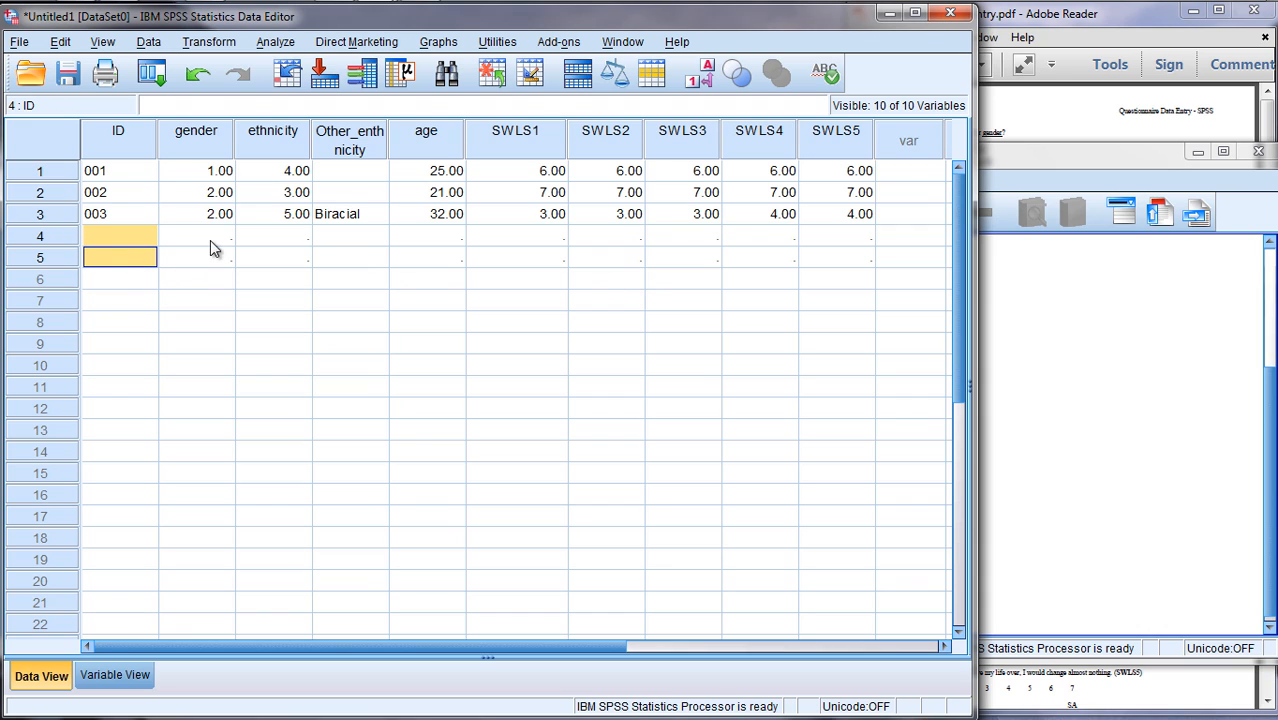
mouse_move(200, 268)
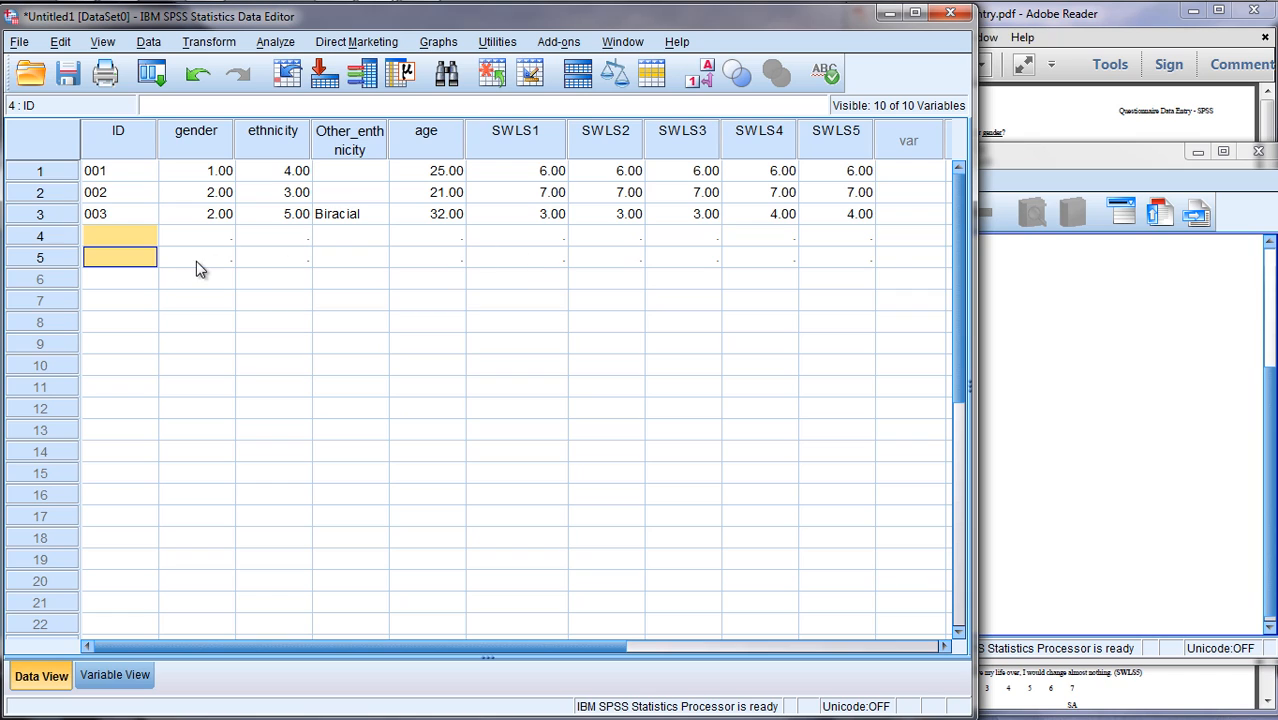
mouse_move(54, 244)
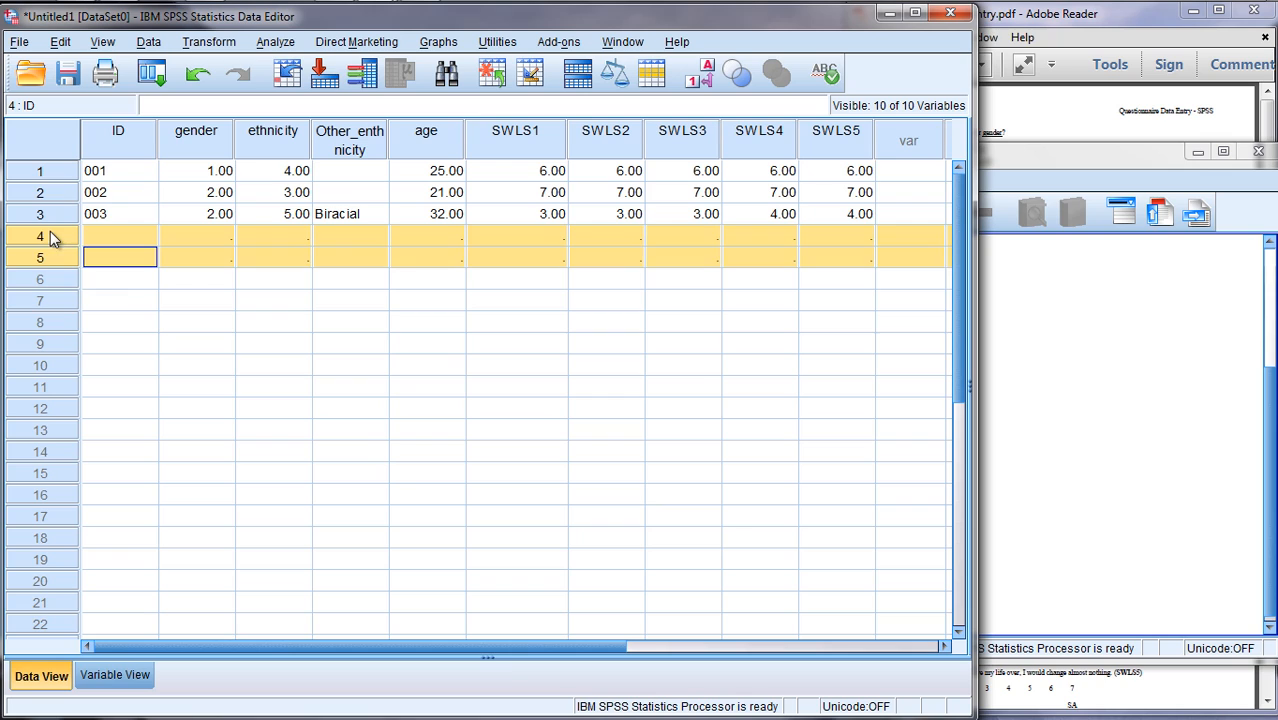
click(120, 300)
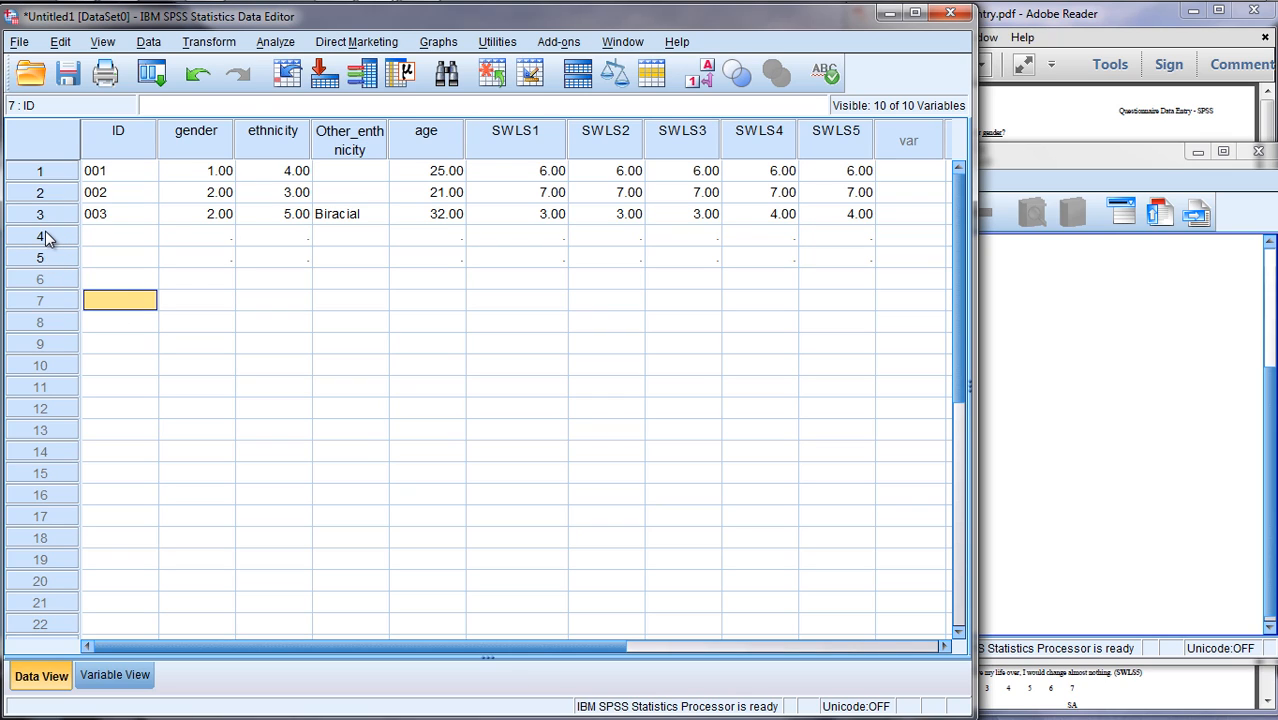
mouse_move(62, 414)
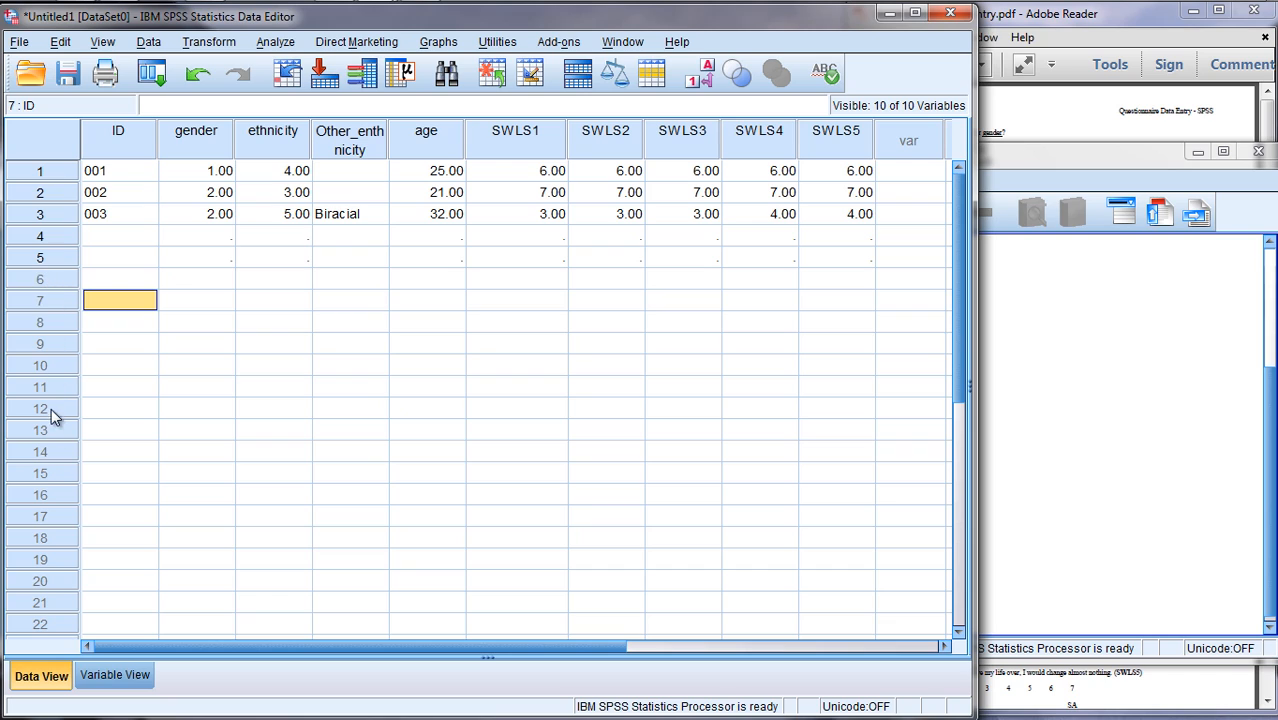
mouse_move(96, 240)
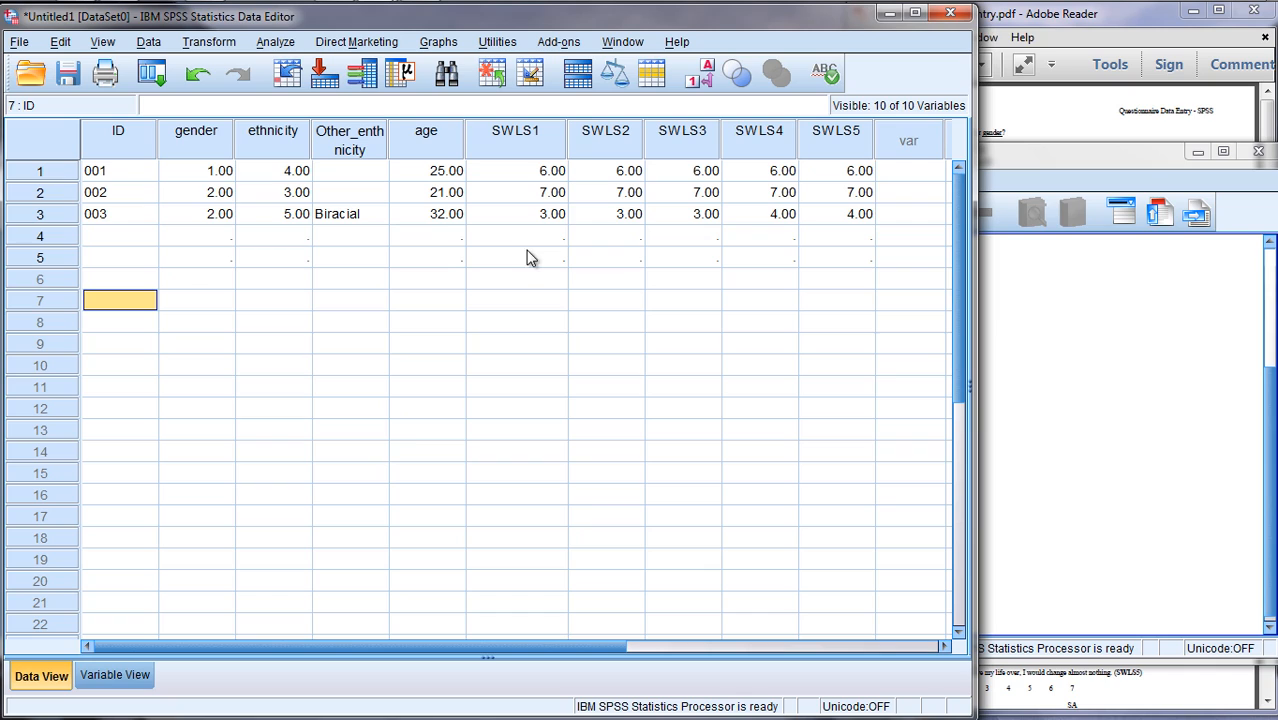
mouse_move(840, 268)
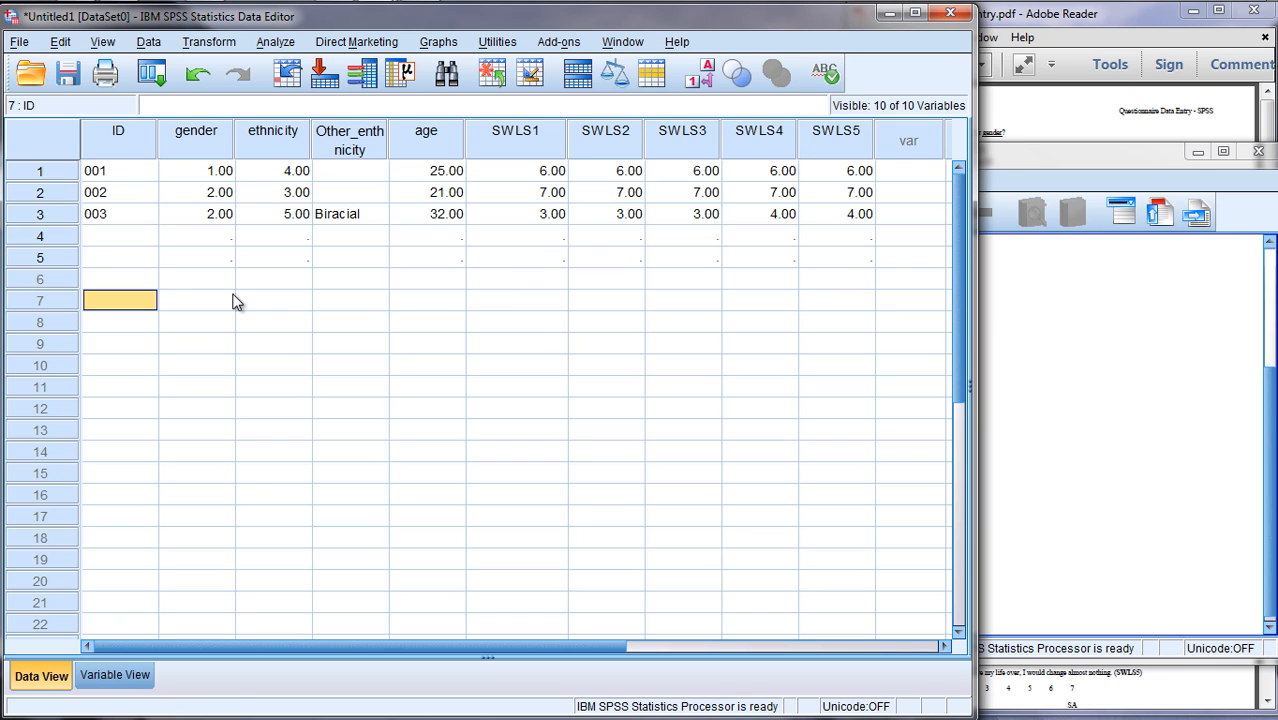
click(38, 236)
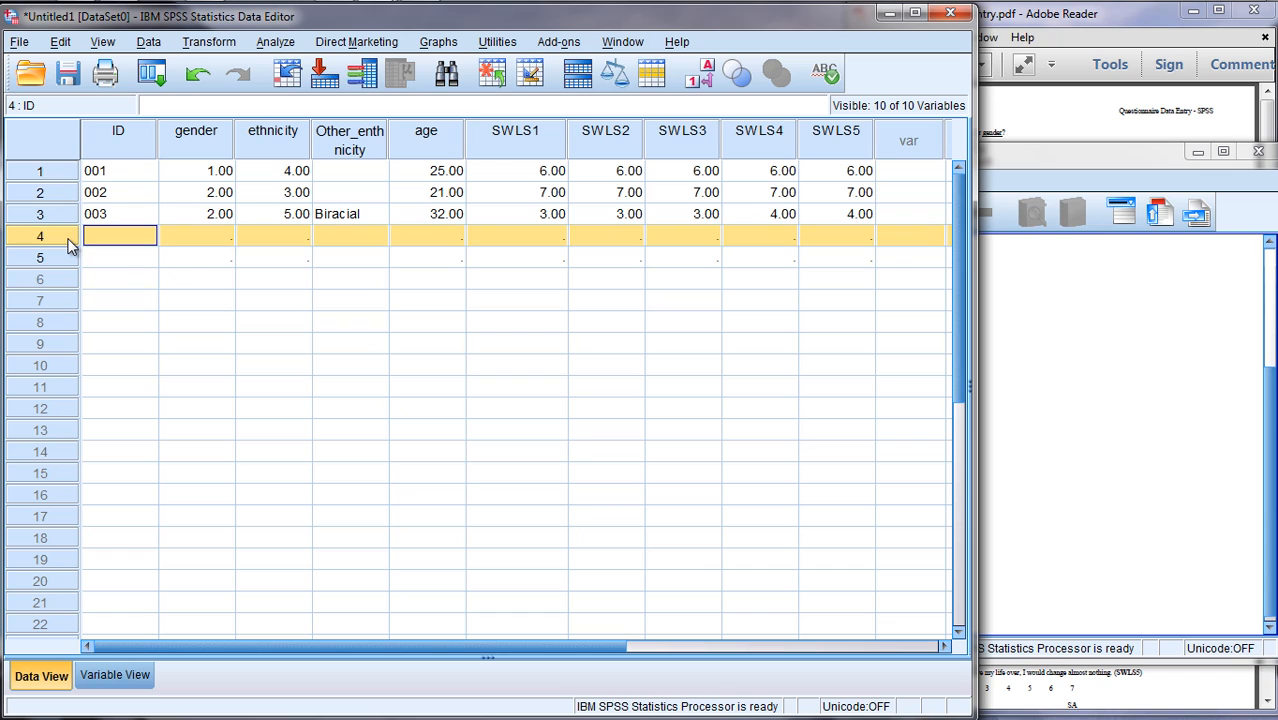
click(120, 256)
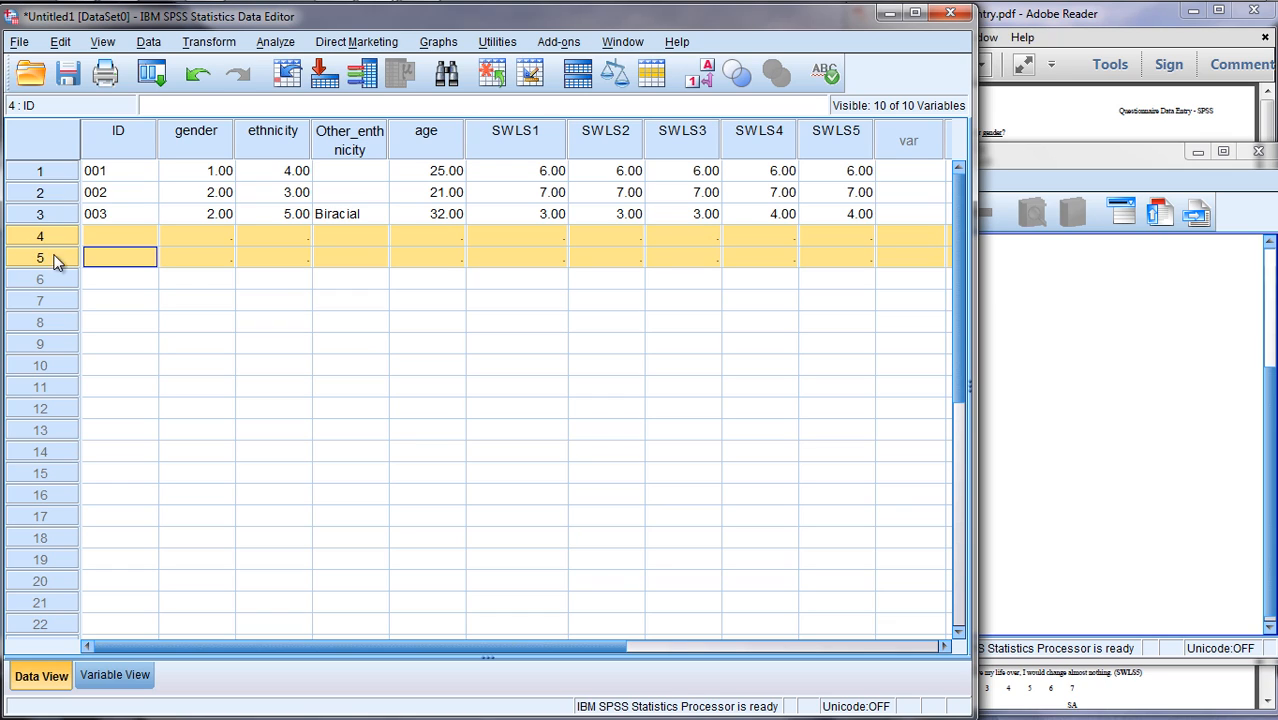
Clear the two blank case rows 4–5 so only the three participants remain
right_click(120, 256)
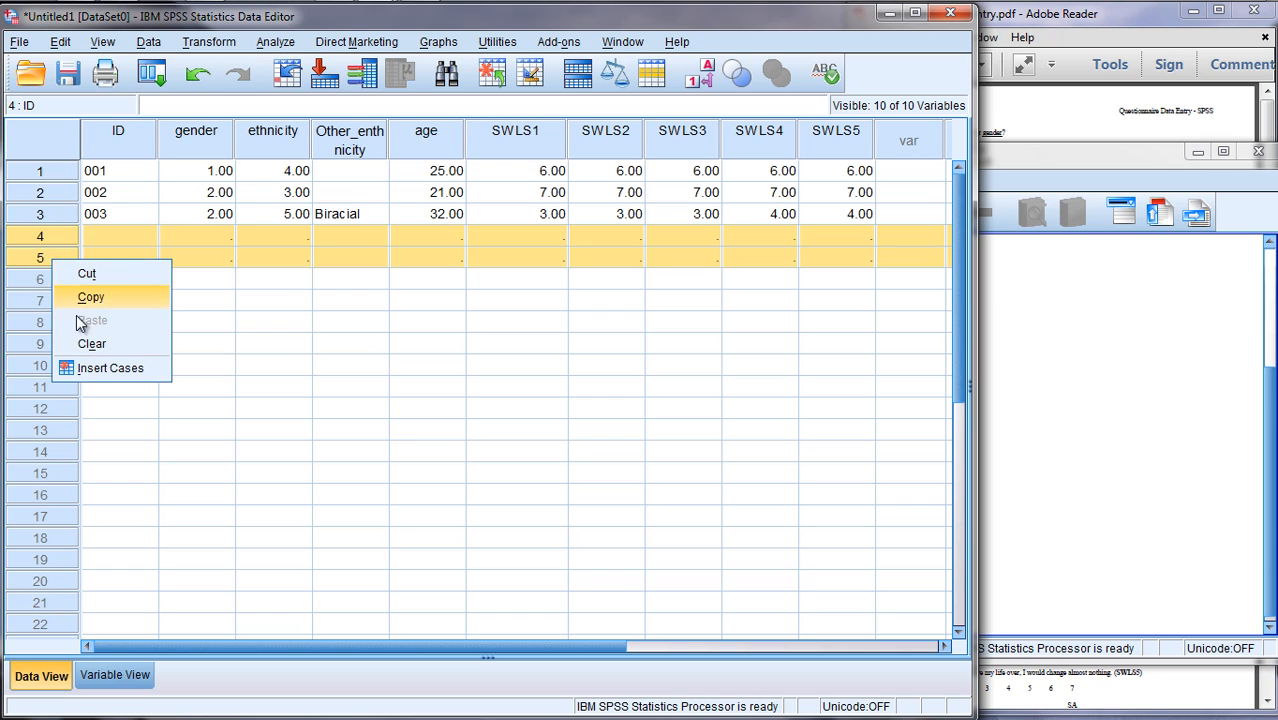
click(118, 236)
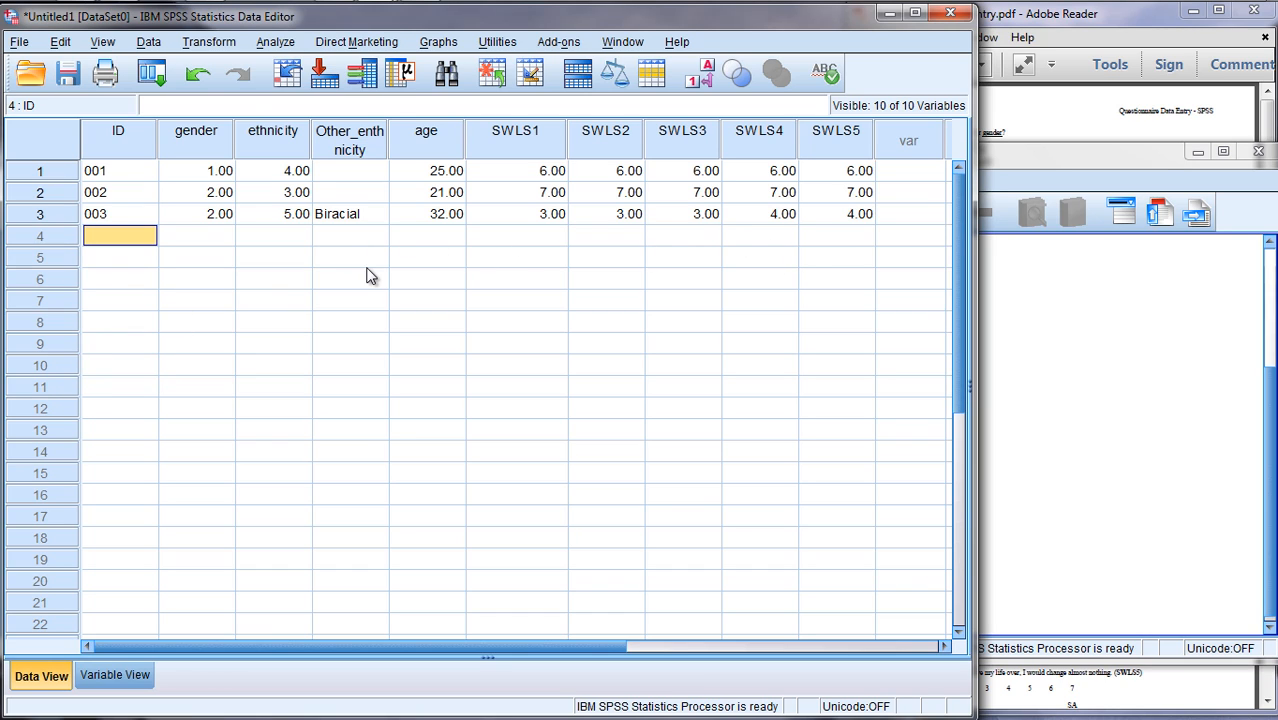
click(276, 40)
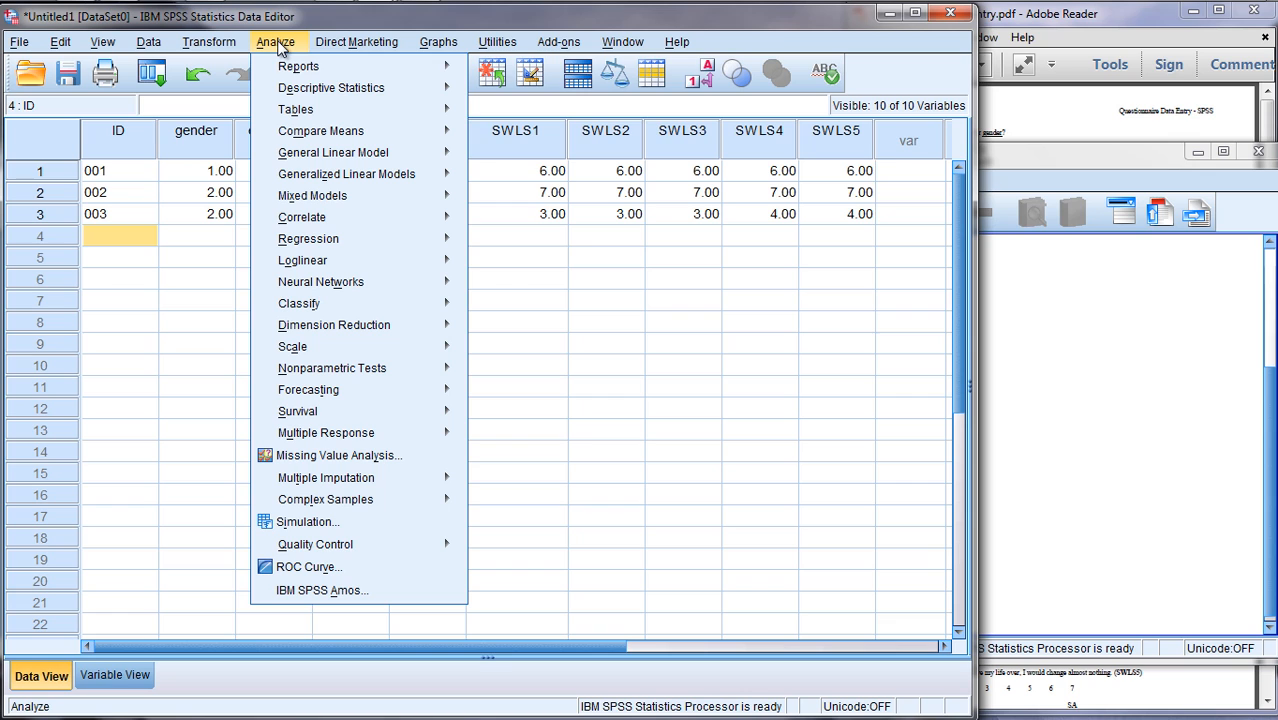
mouse_move(330, 88)
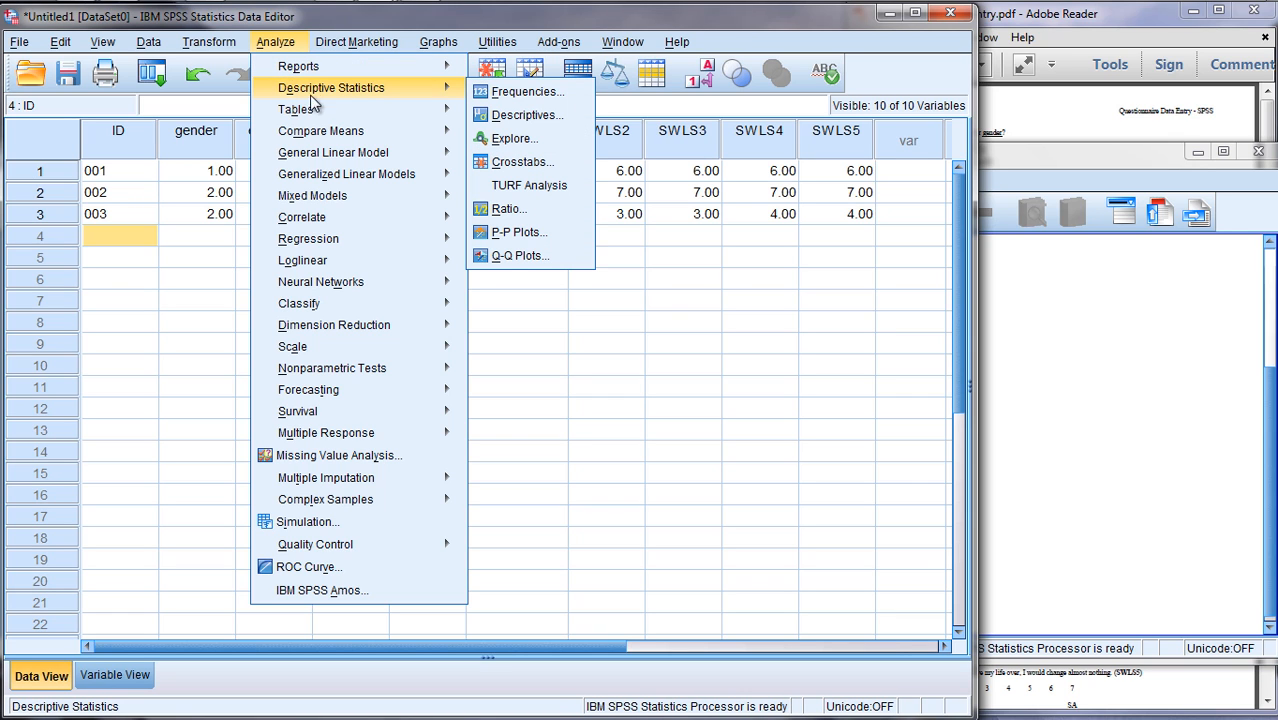
mouse_move(522, 98)
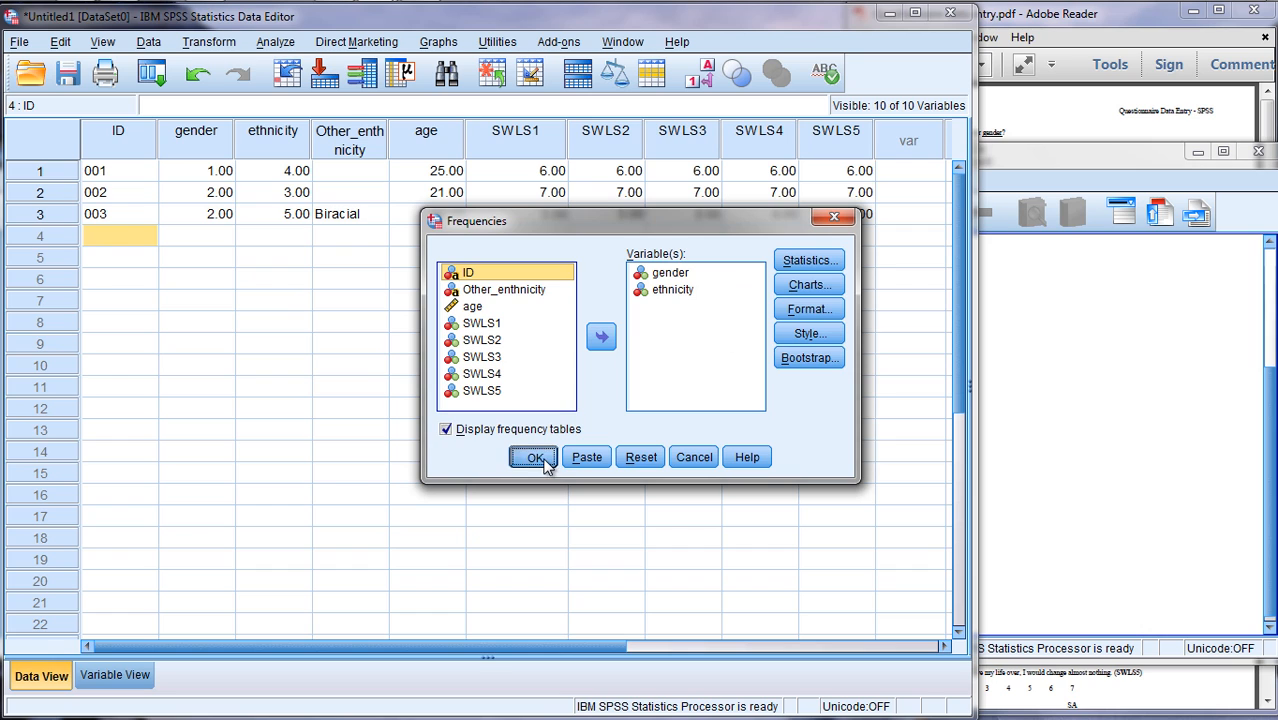
click(532, 456)
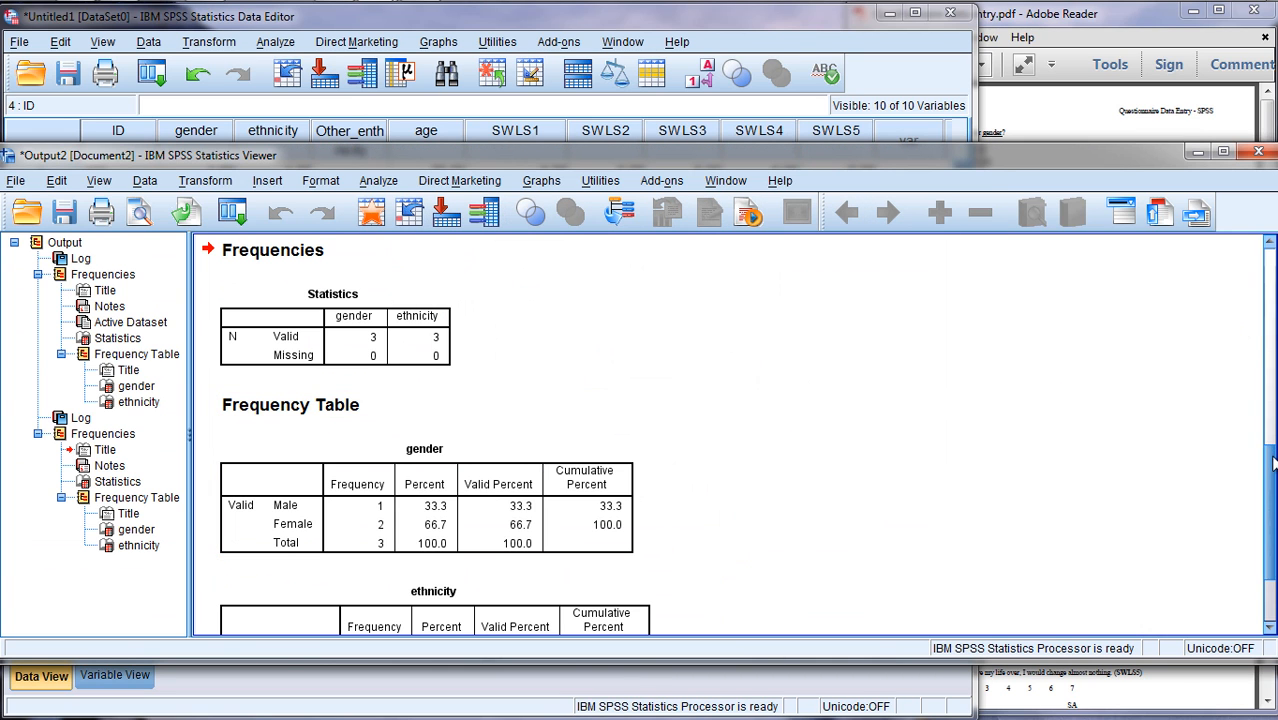
scroll(down, 3)
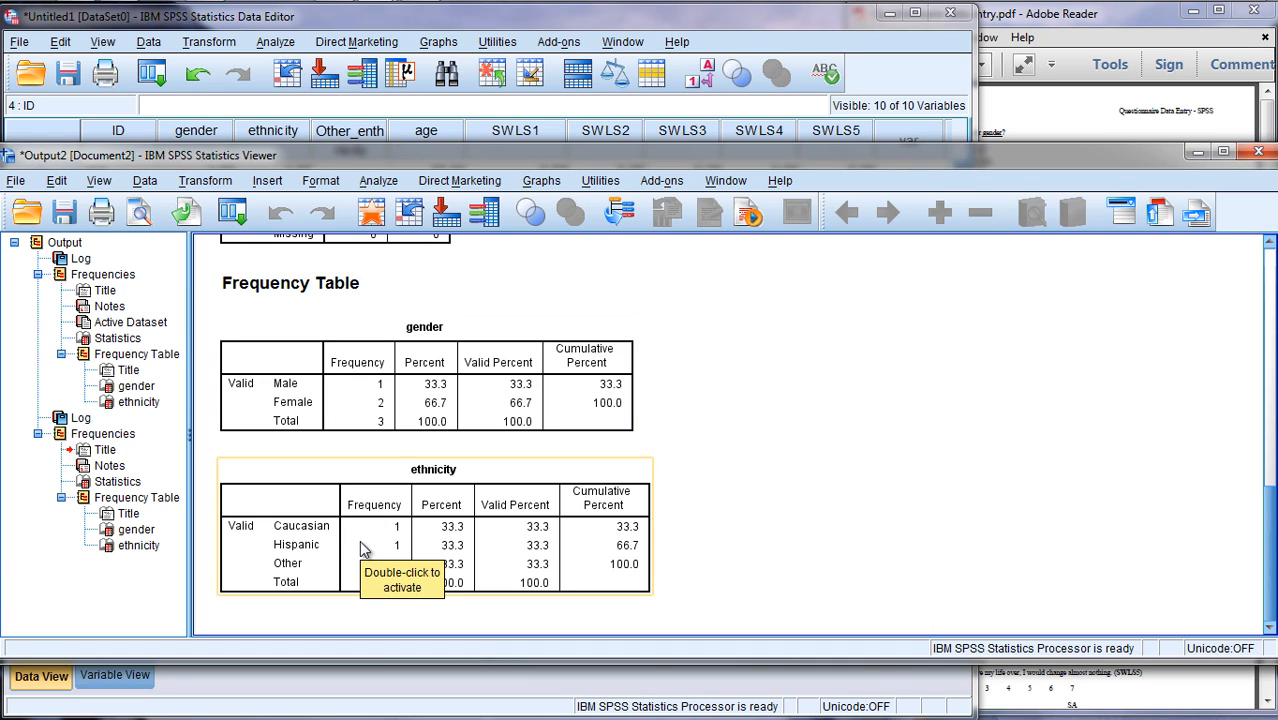
mouse_move(364, 548)
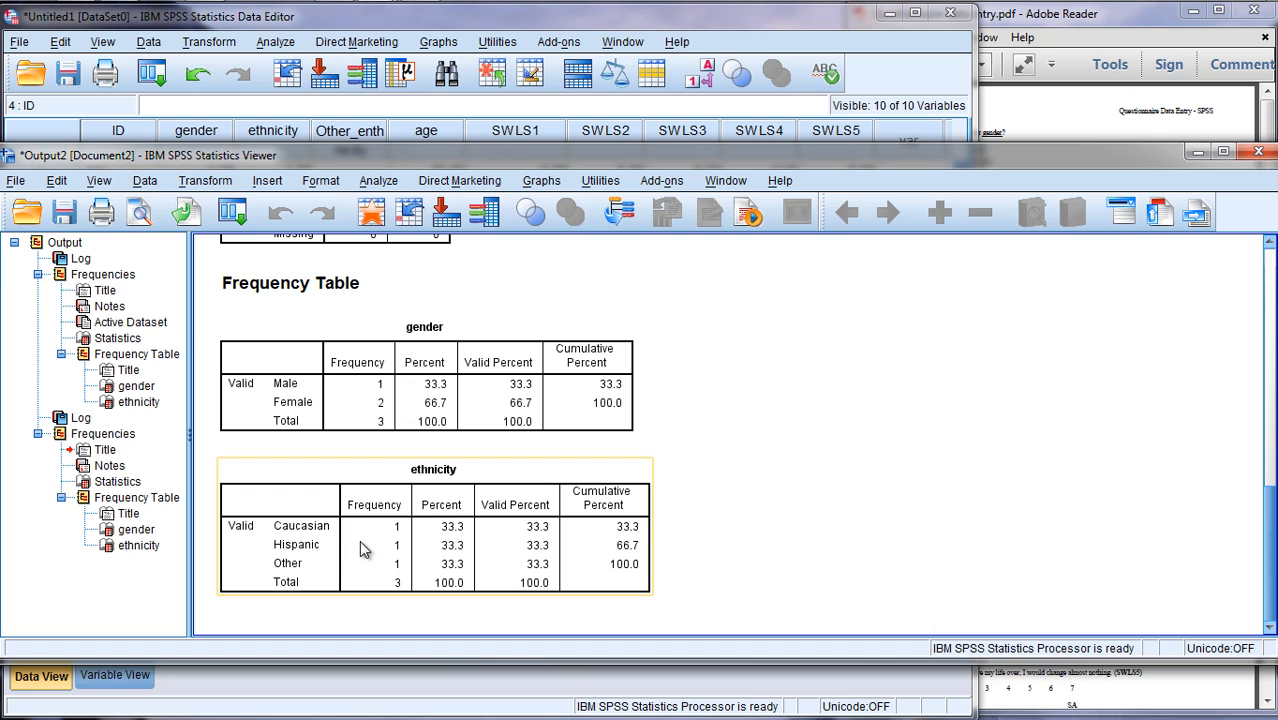
mouse_move(380, 468)
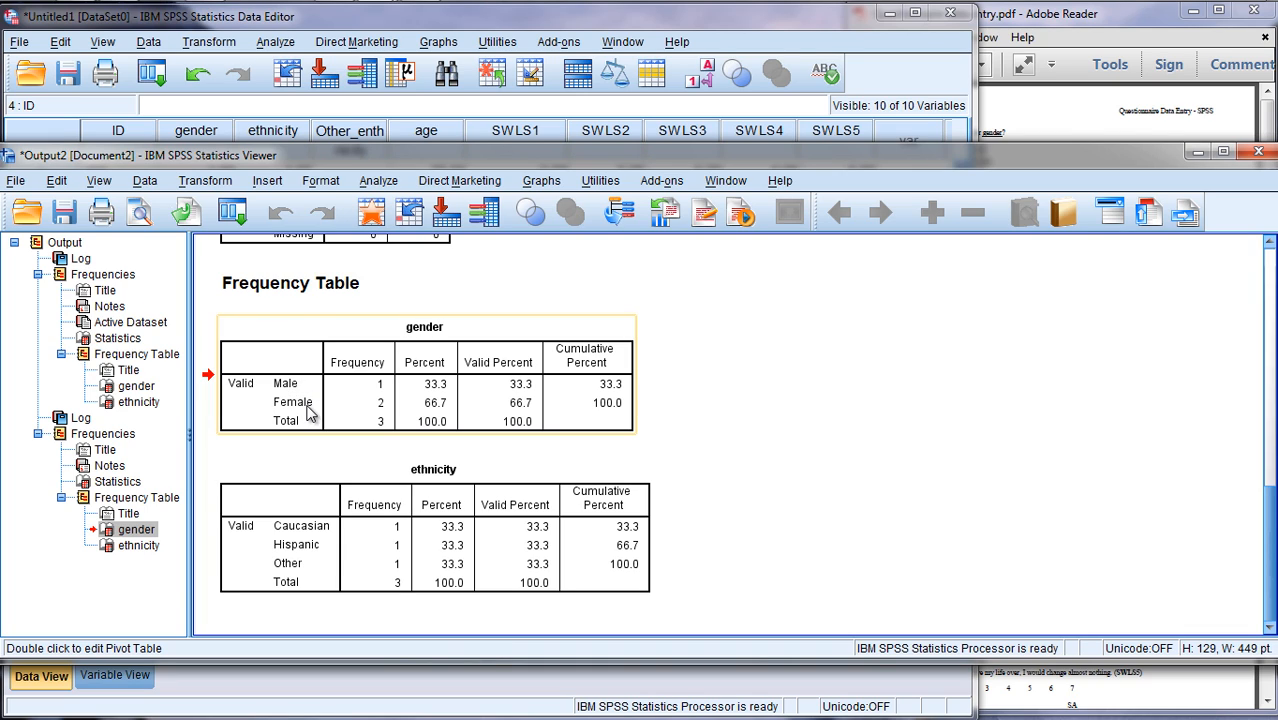
mouse_move(310, 412)
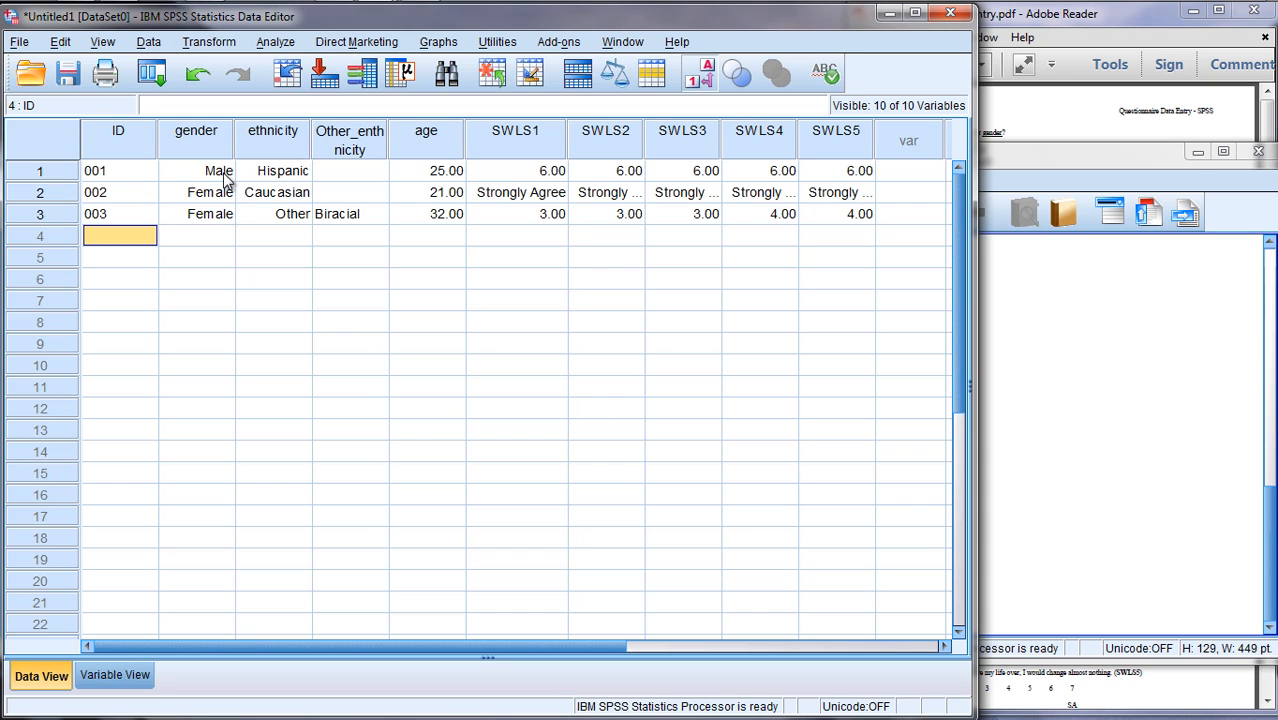
mouse_move(258, 220)
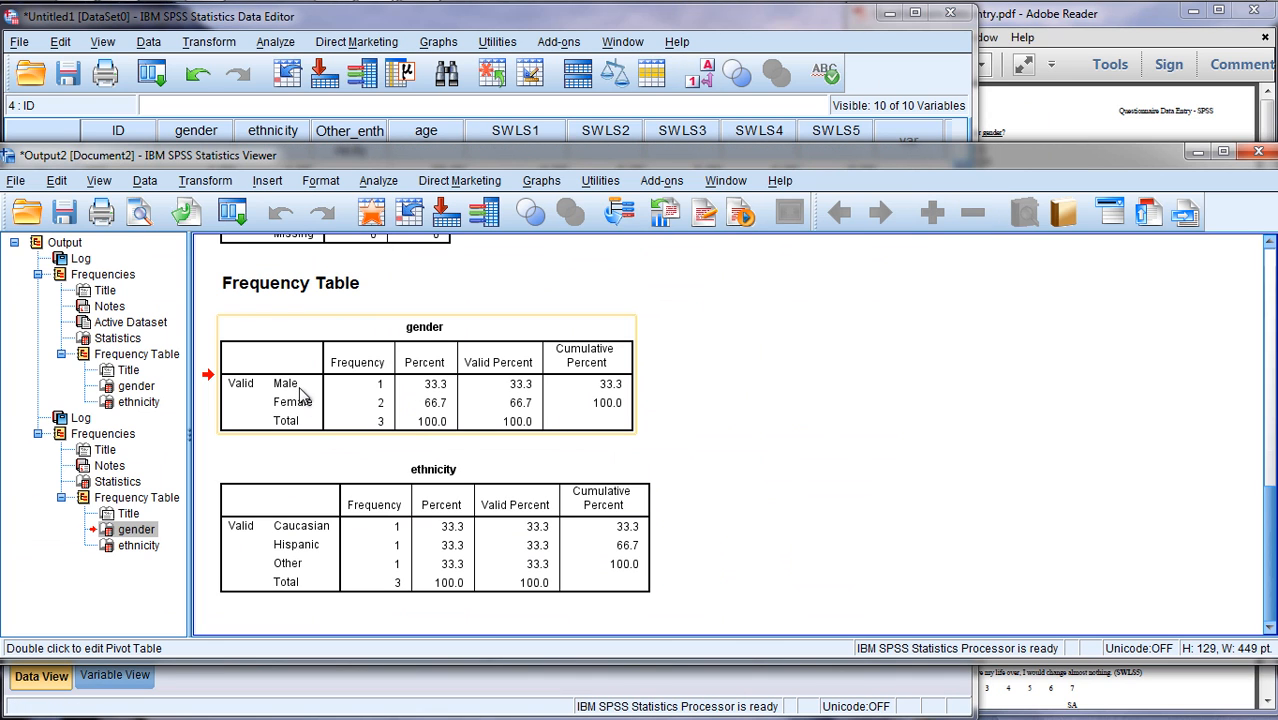
mouse_move(292, 392)
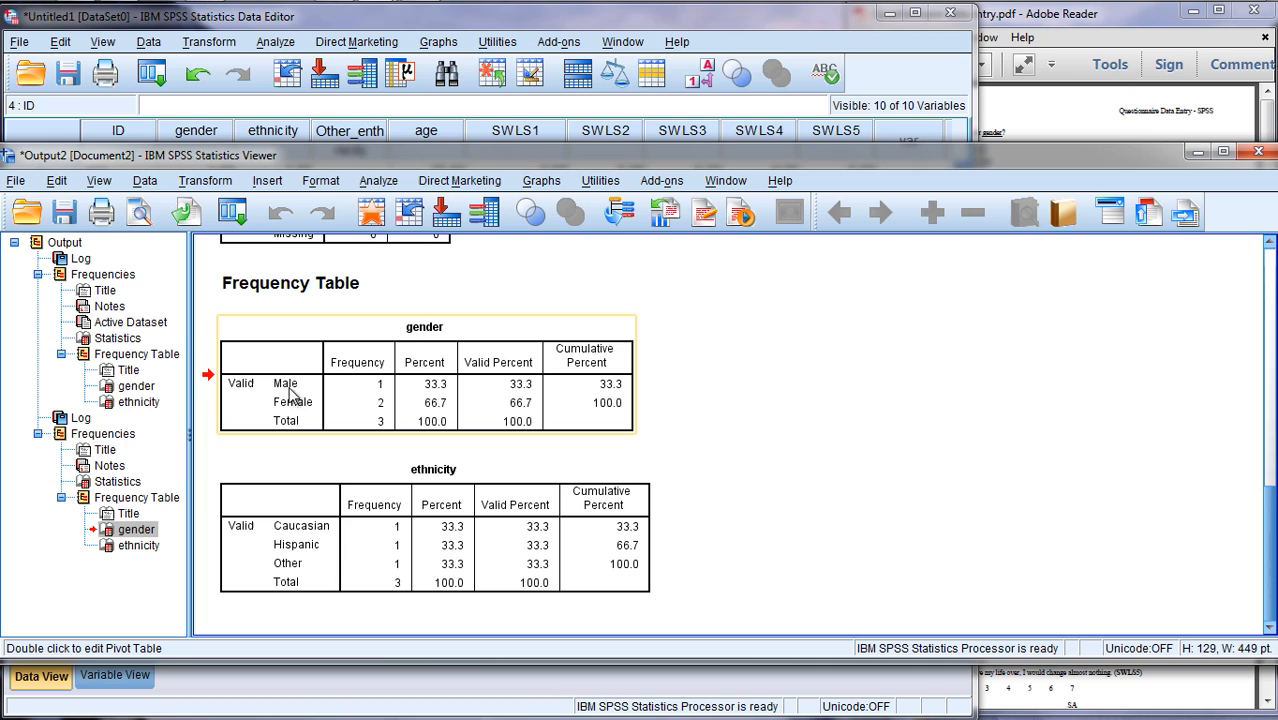
click(300, 526)
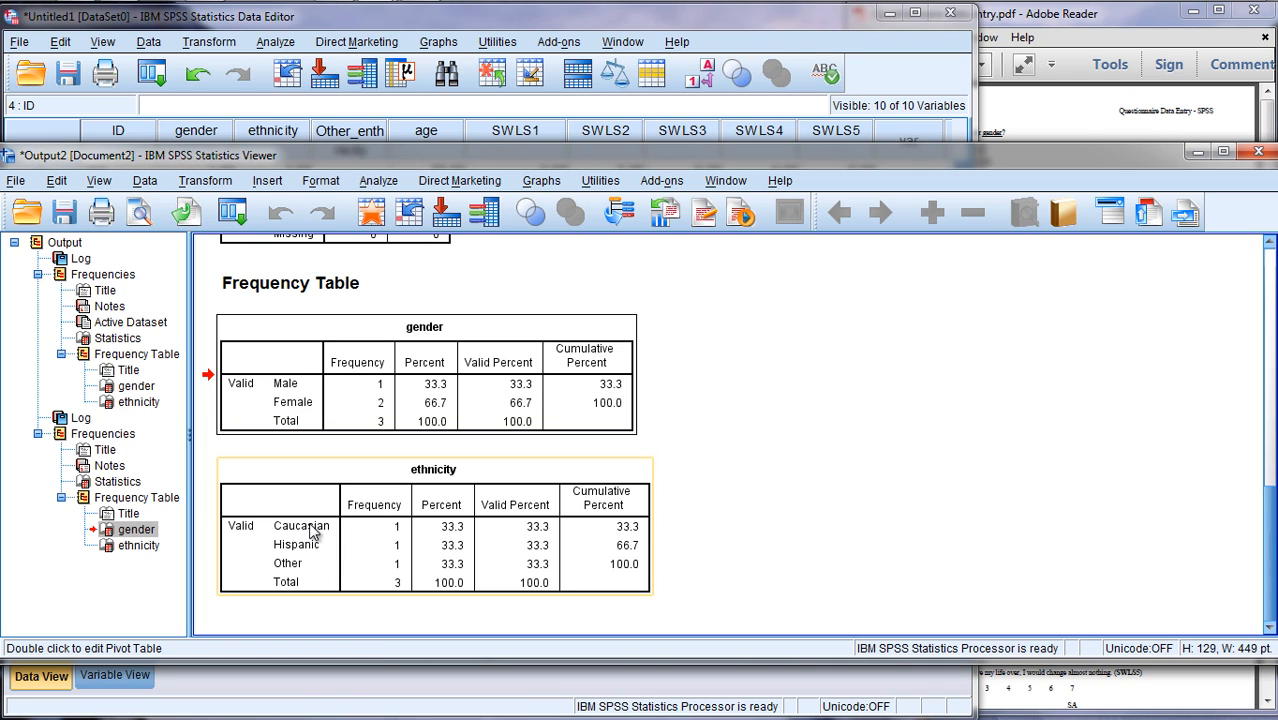
mouse_move(308, 560)
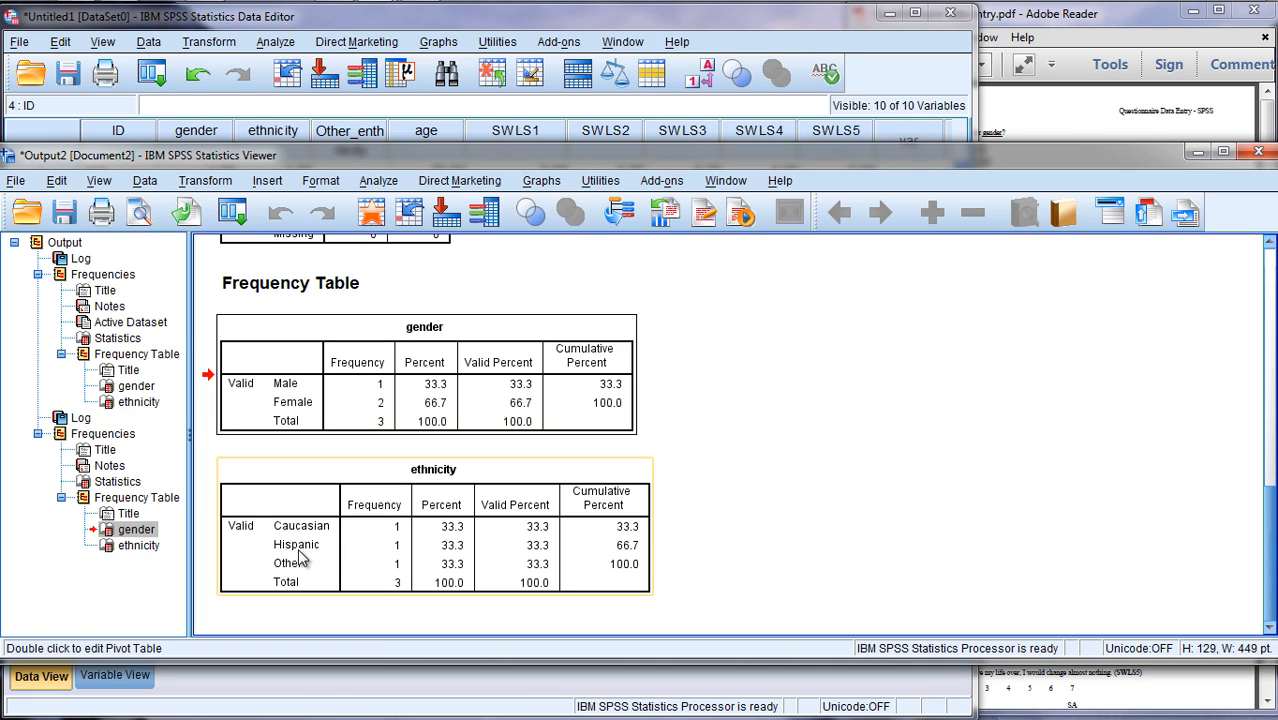
mouse_move(304, 558)
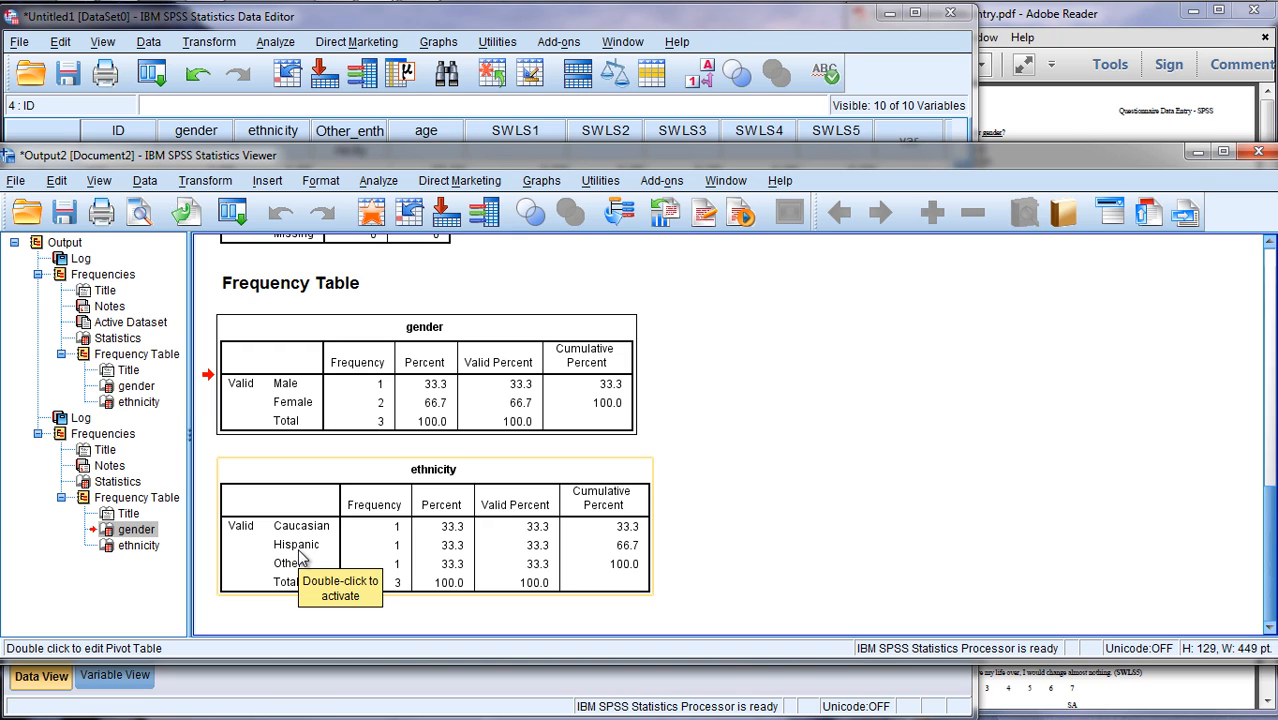
mouse_move(300, 560)
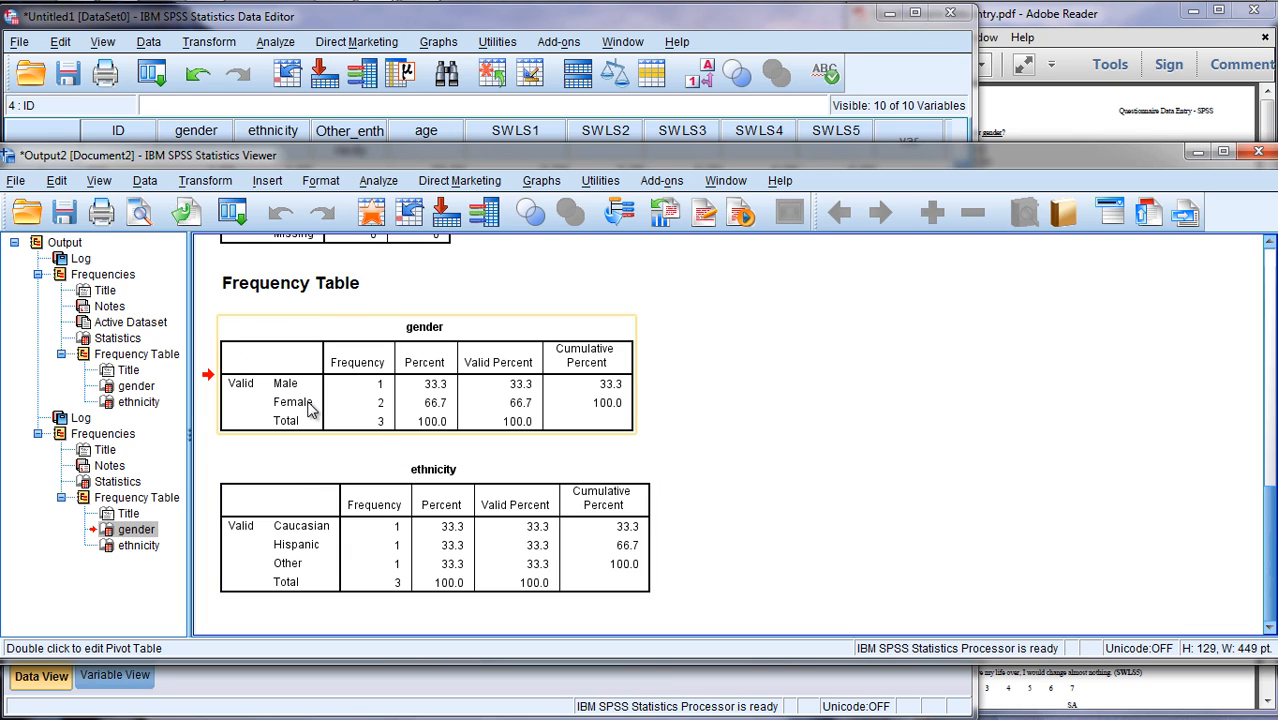
mouse_move(310, 404)
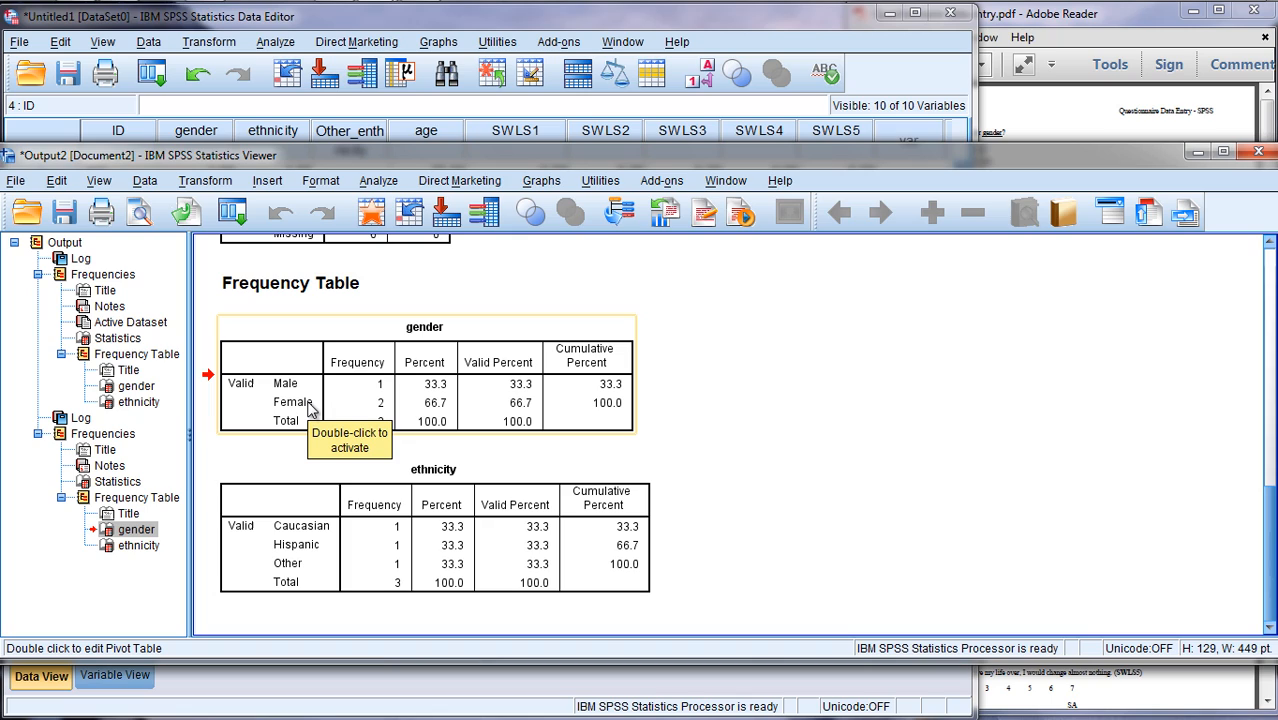
mouse_move(312, 406)
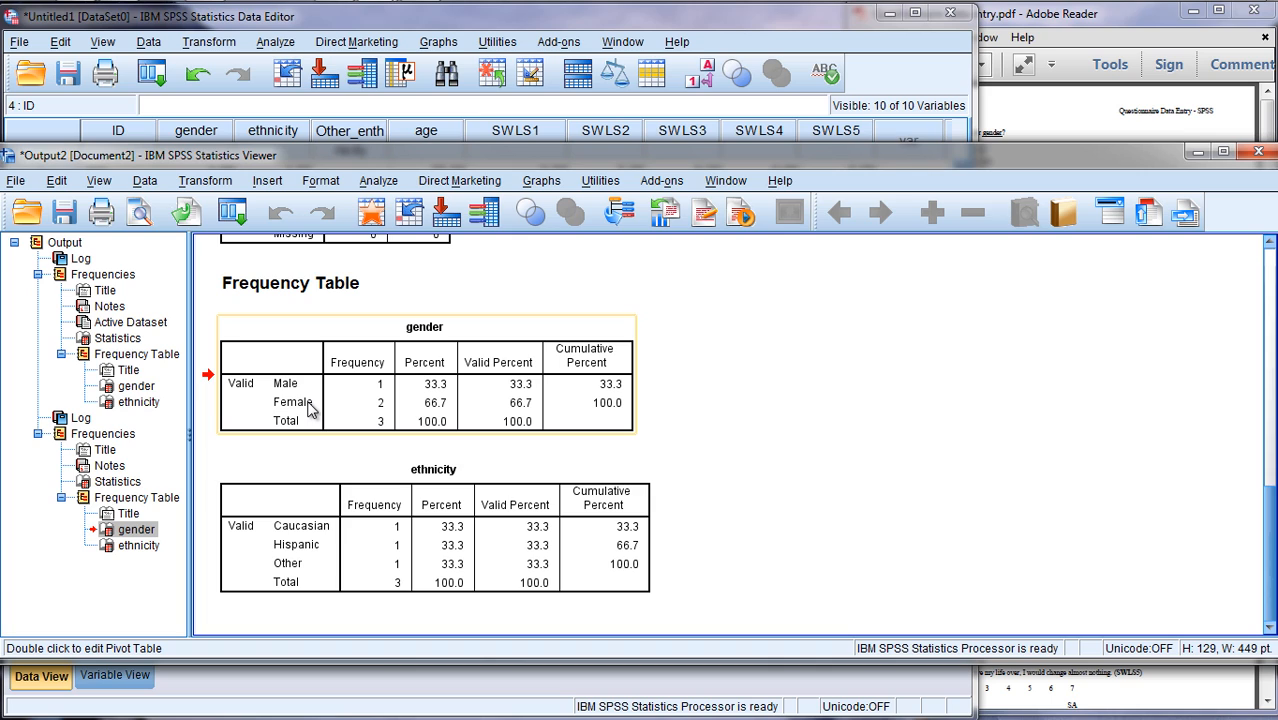
Start a Descriptives analysis and add age and SWLS1–SWLS5 as its variables
click(378, 180)
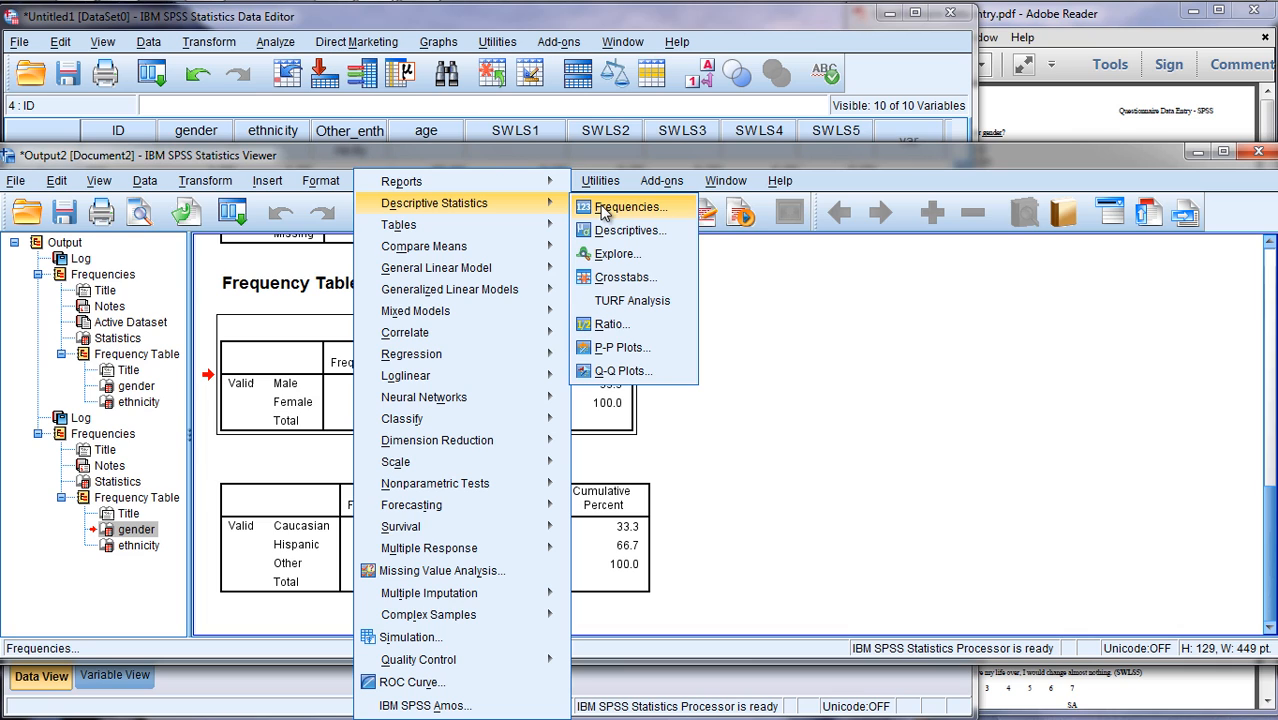
click(628, 230)
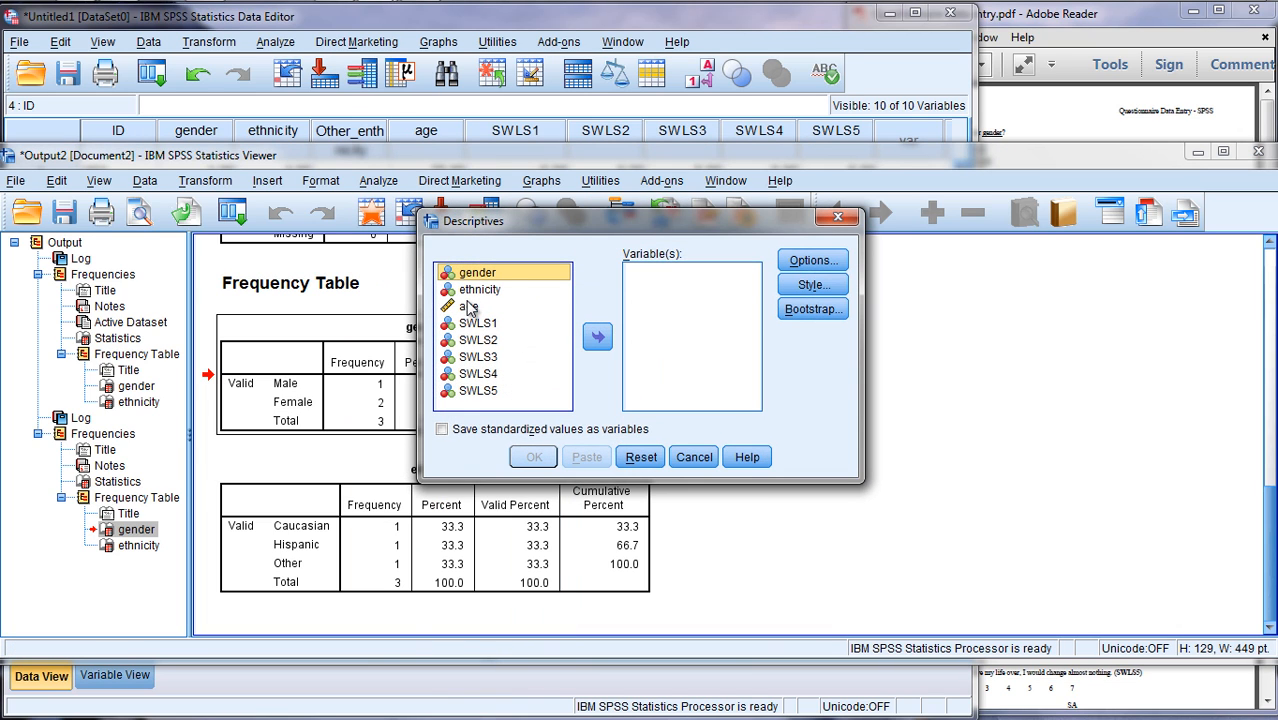
click(468, 306)
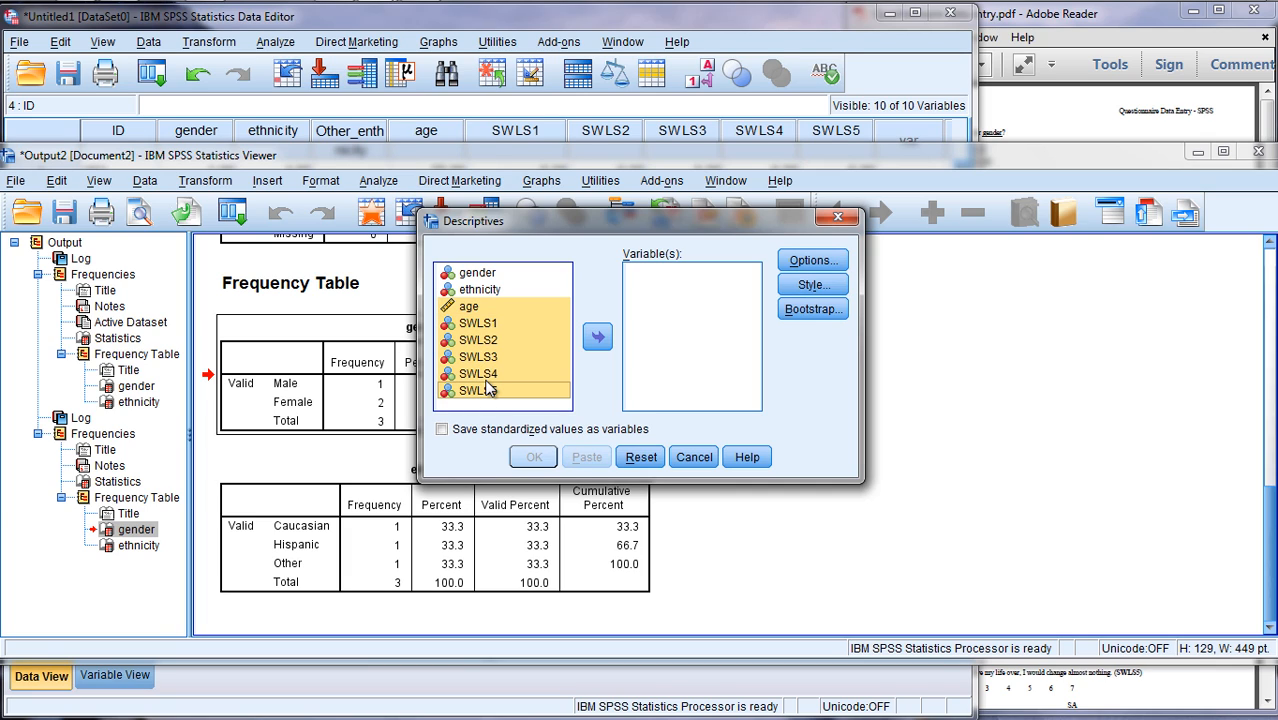
click(480, 390)
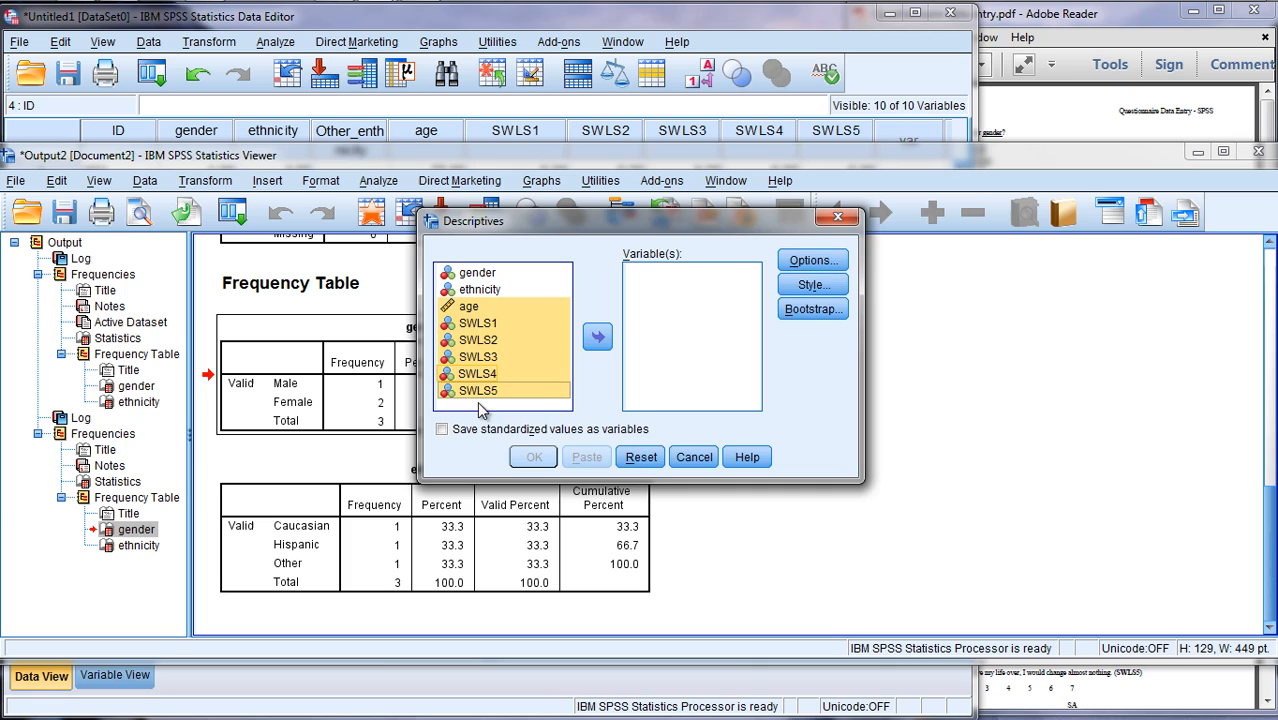
click(470, 306)
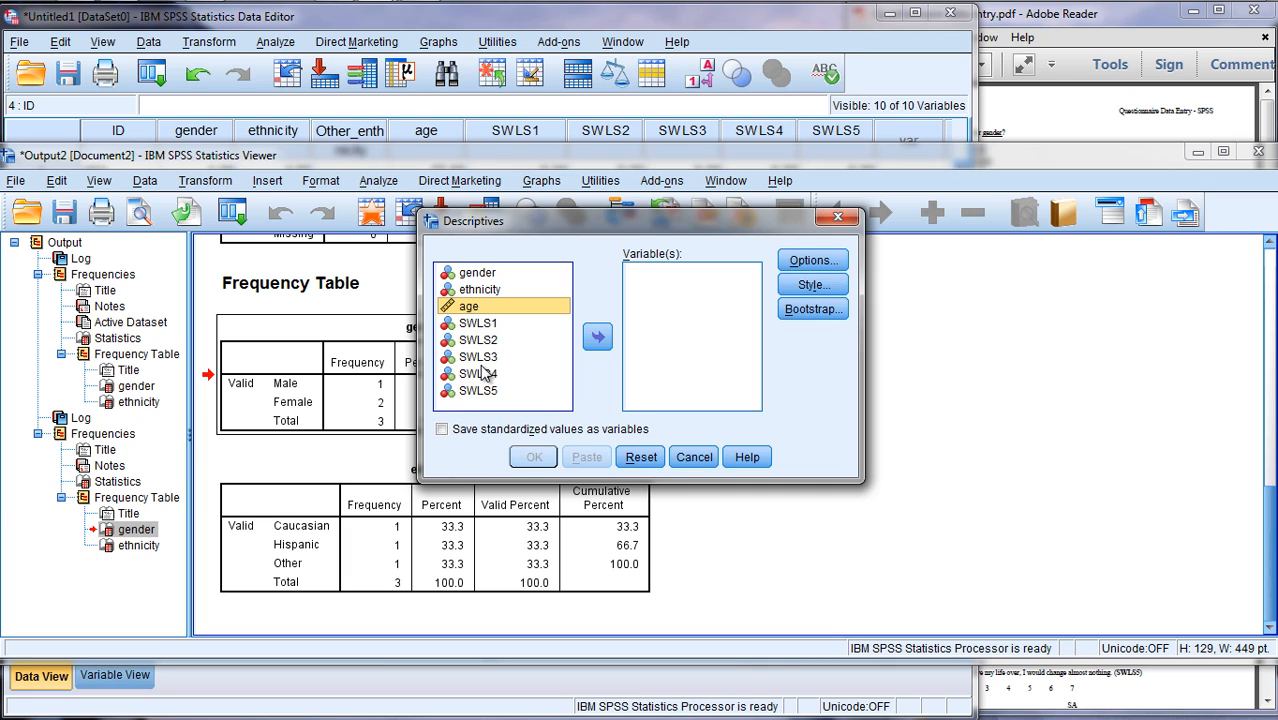
mouse_move(488, 392)
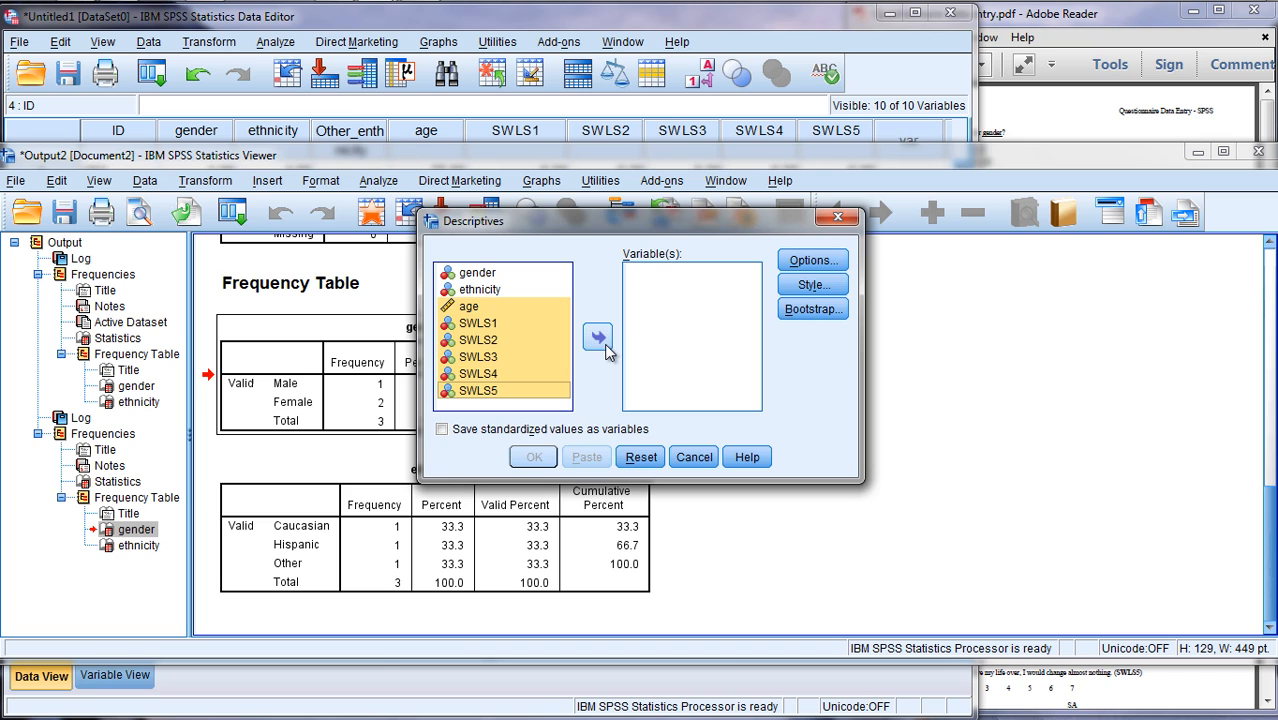
click(596, 336)
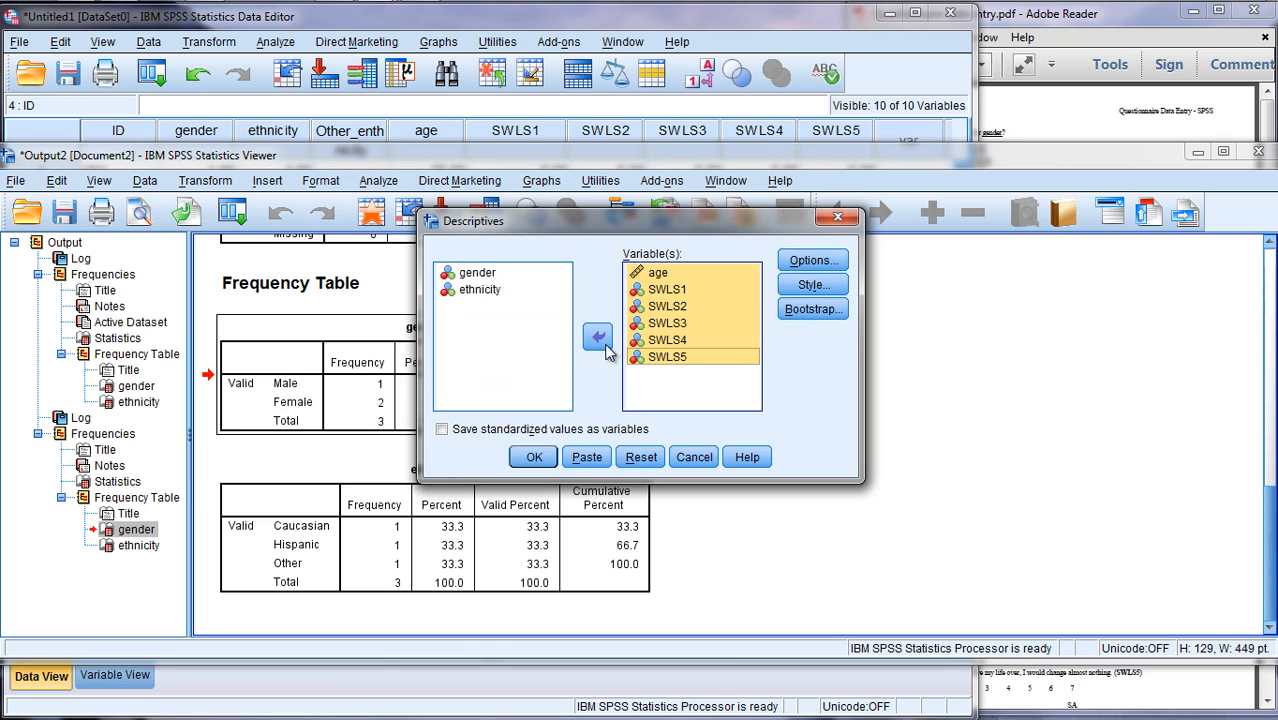
click(812, 260)
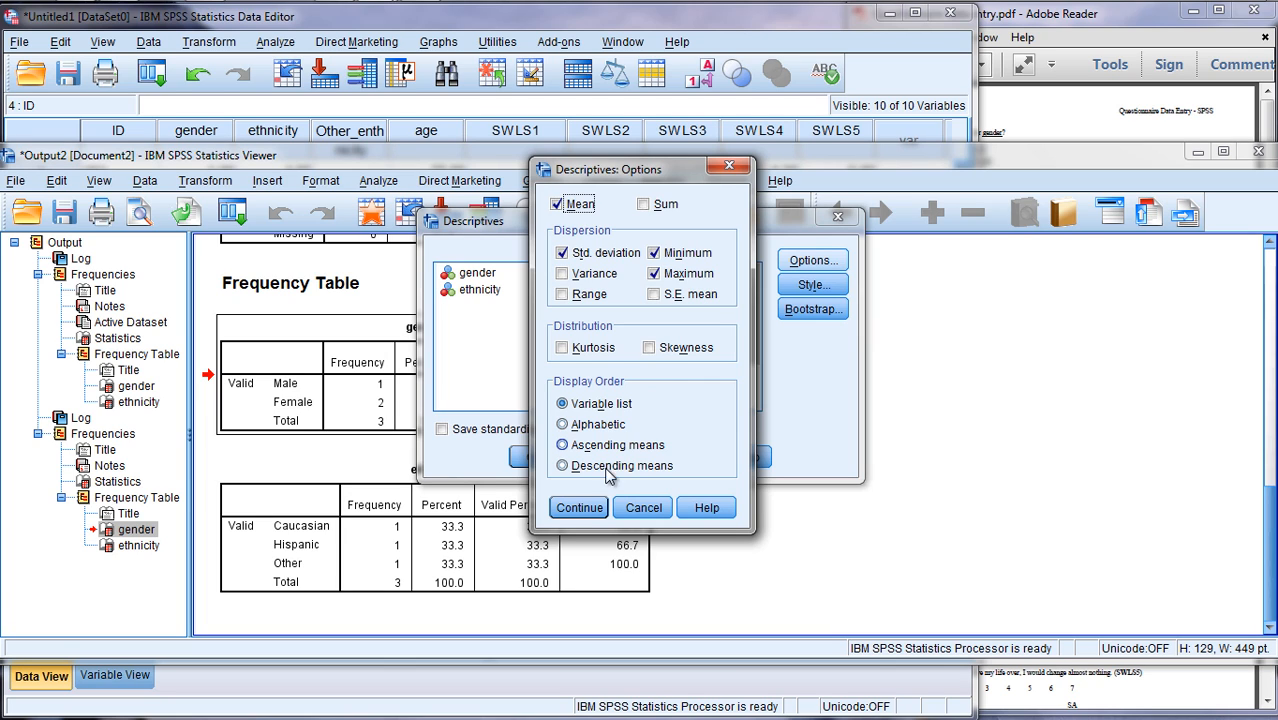
Keep mean, std. deviation, minimum and maximum and run the Descriptives analysis
click(578, 508)
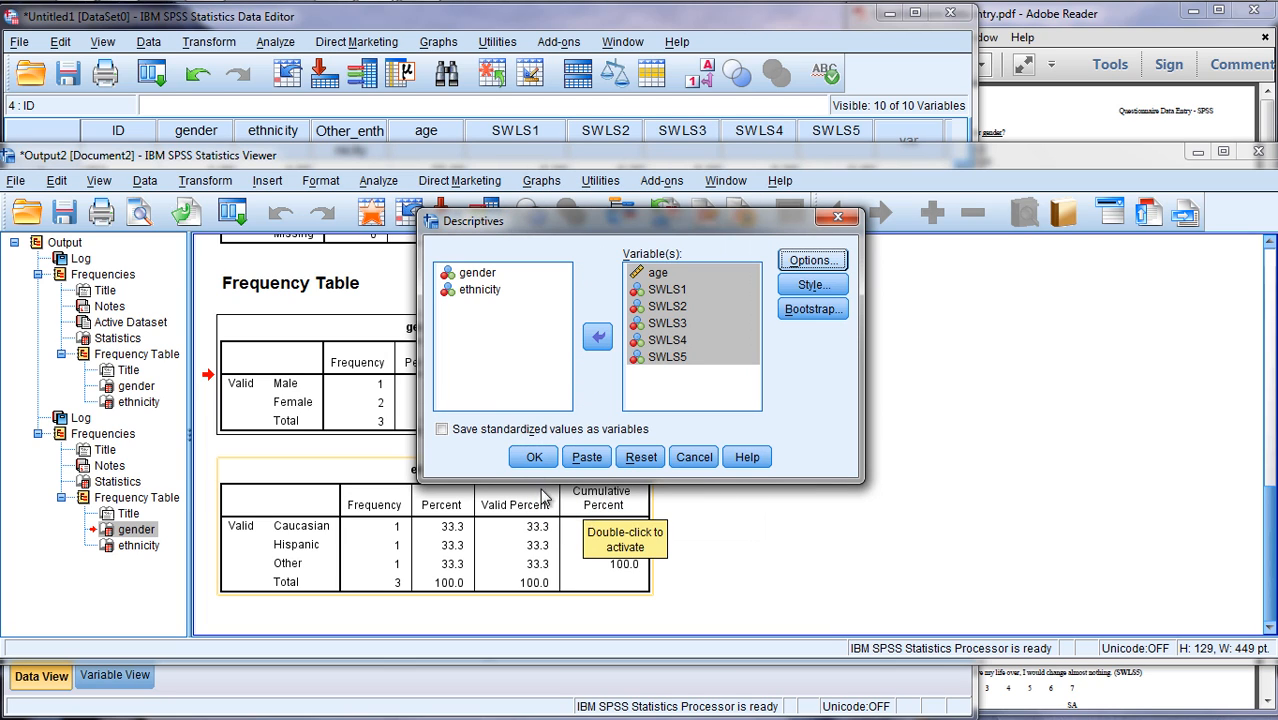
click(532, 456)
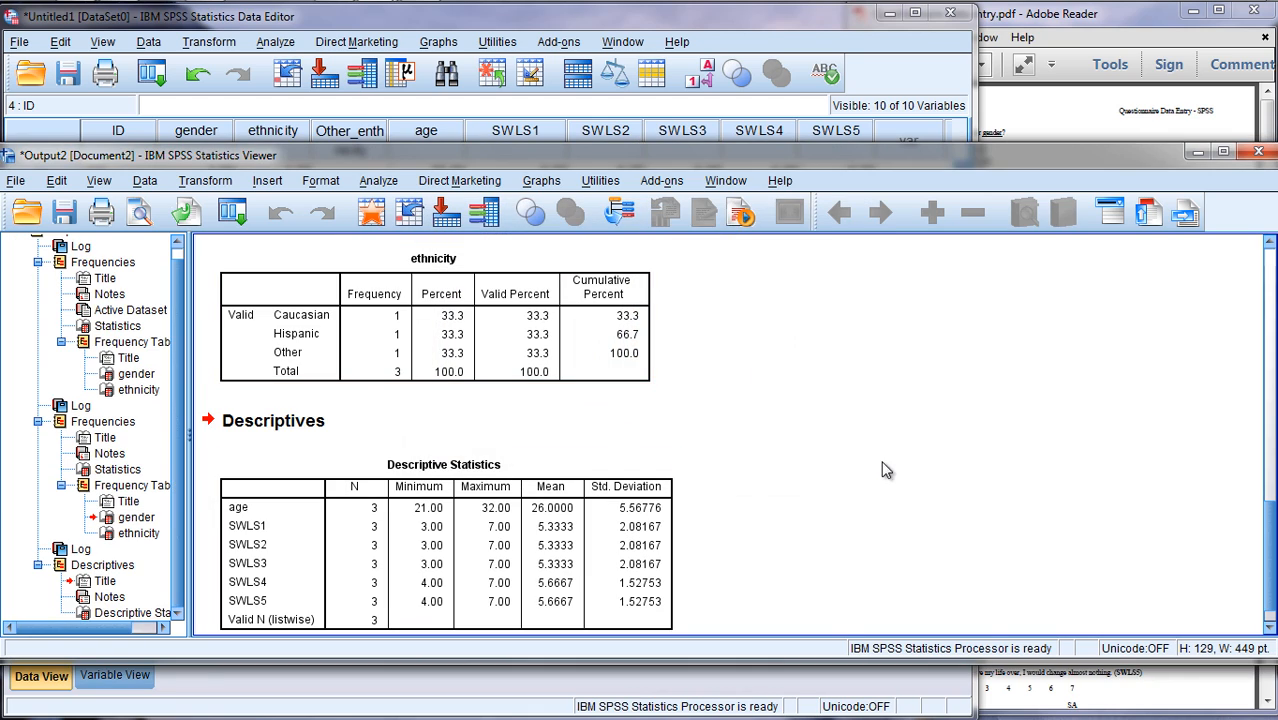
mouse_move(1064, 526)
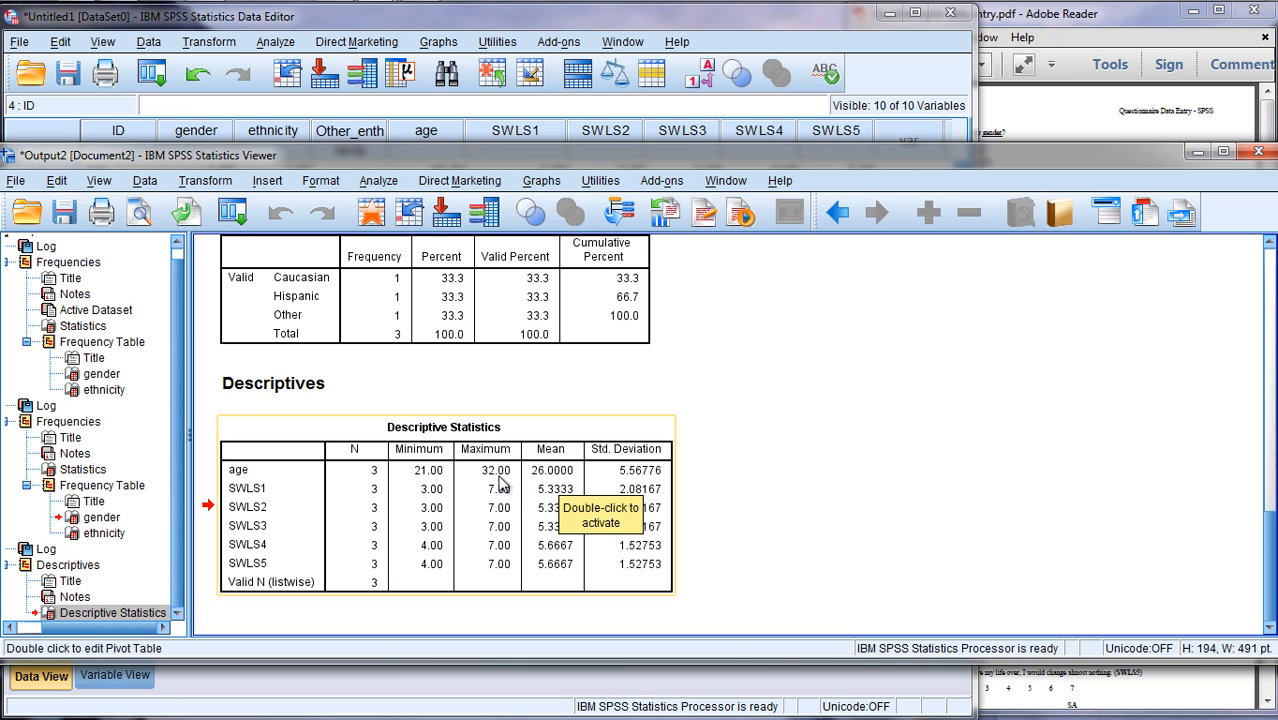
mouse_move(428, 490)
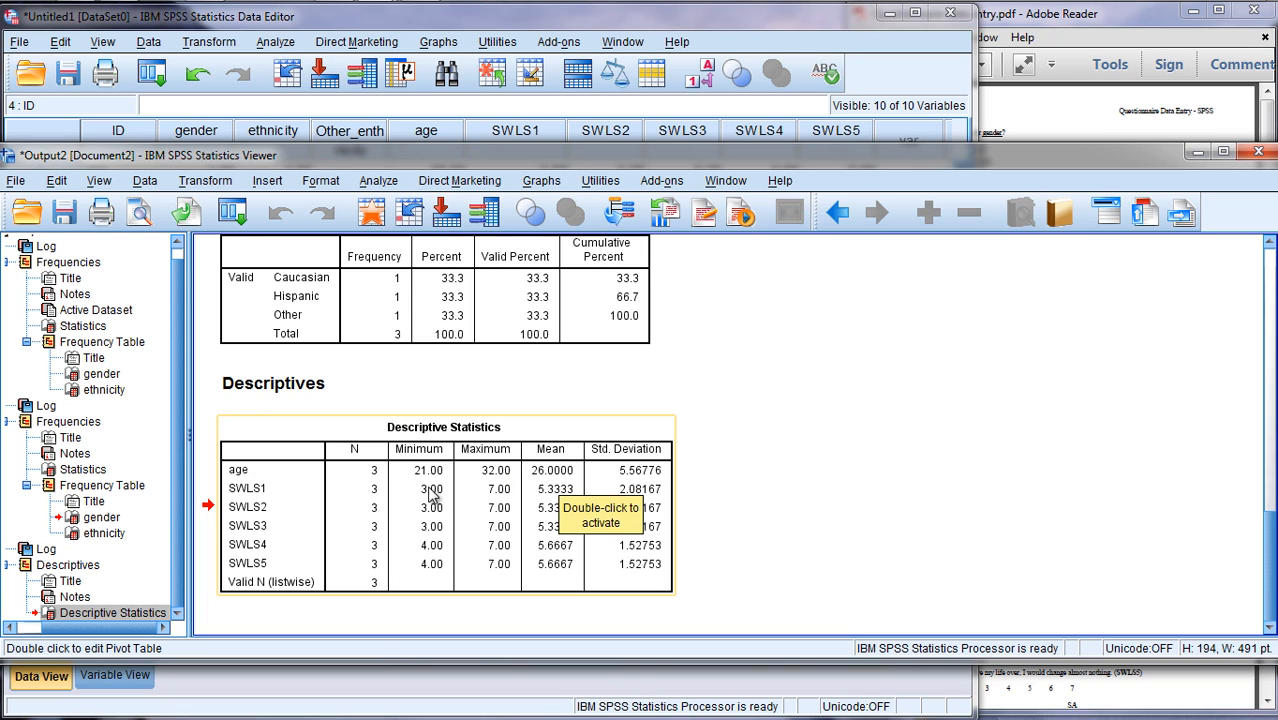
mouse_move(440, 504)
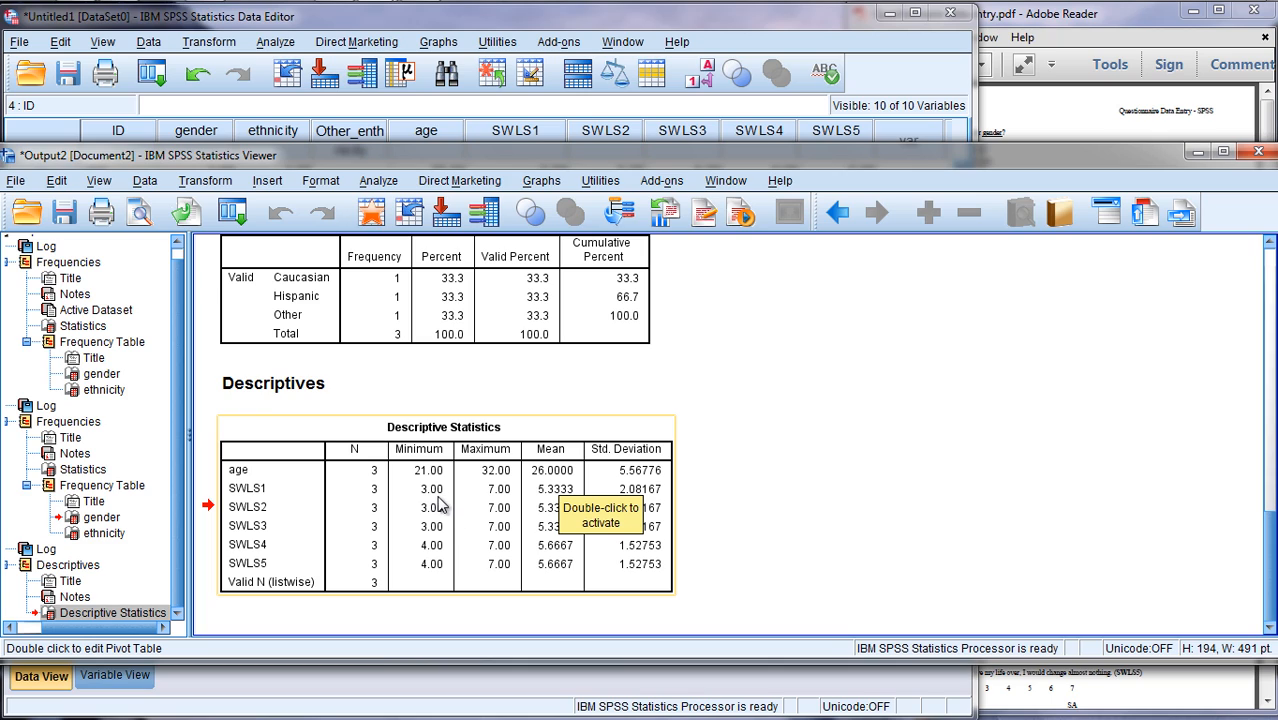
mouse_move(440, 552)
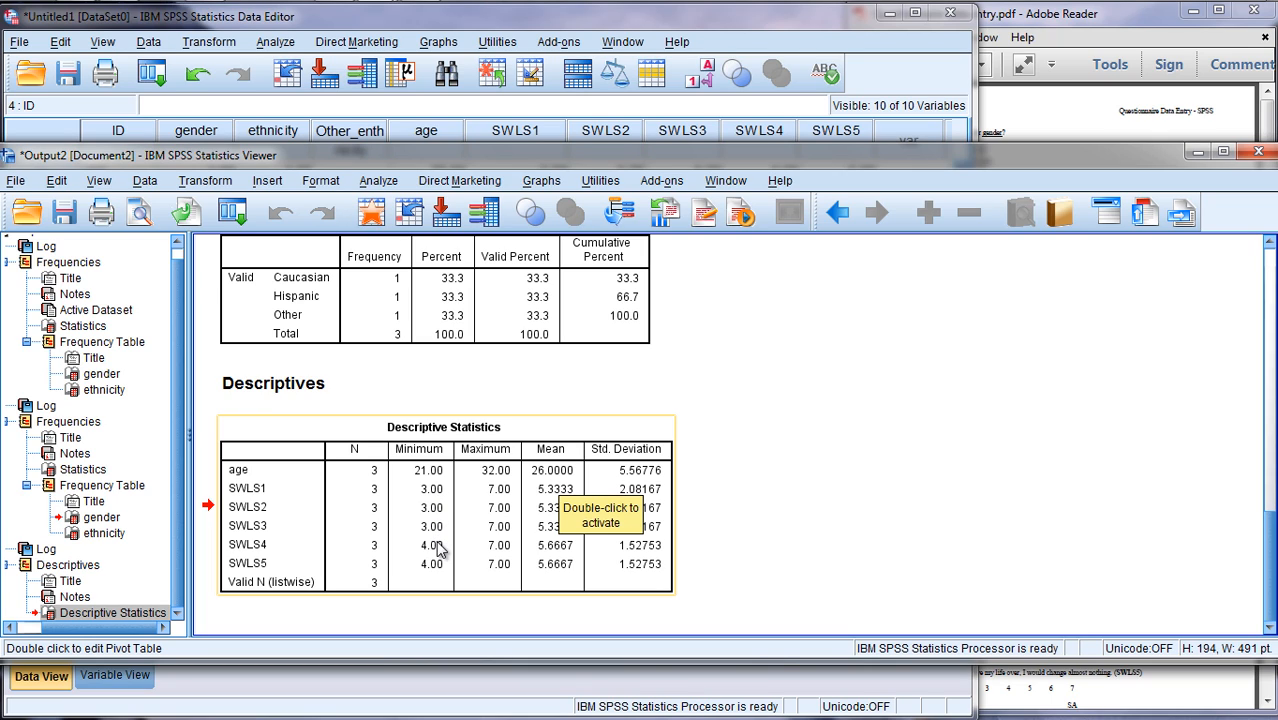
mouse_move(498, 510)
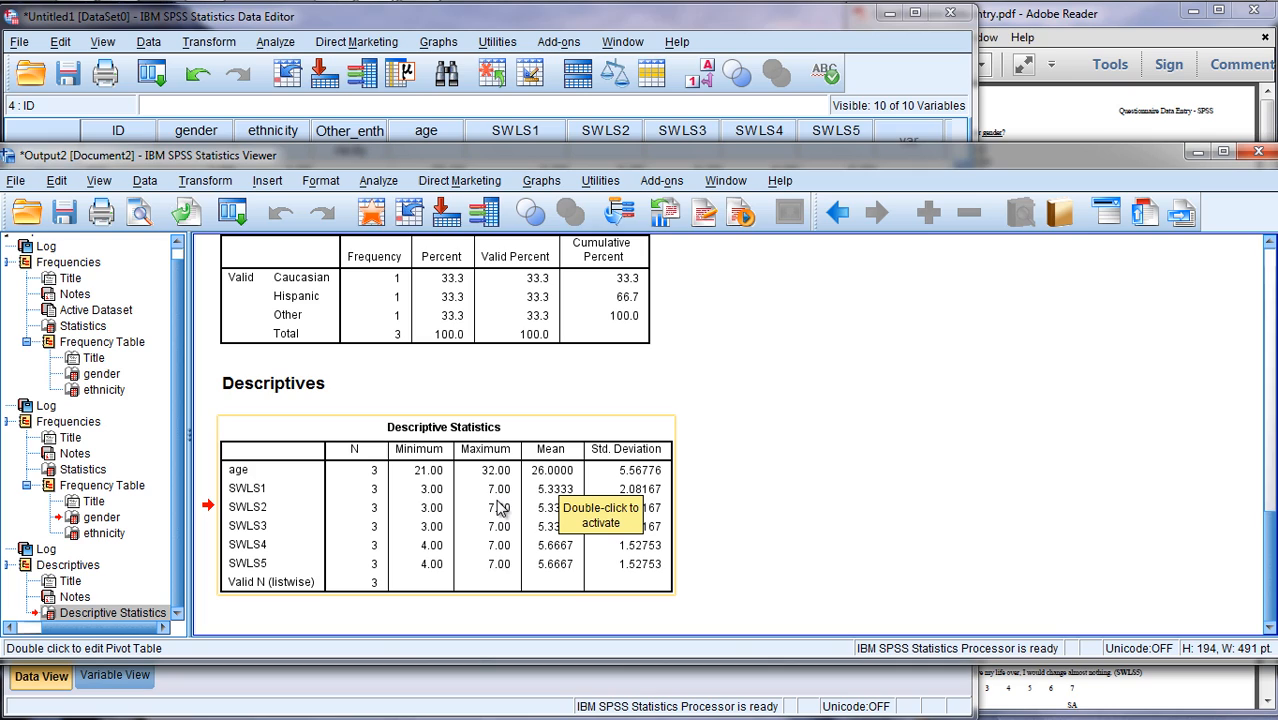
mouse_move(504, 548)
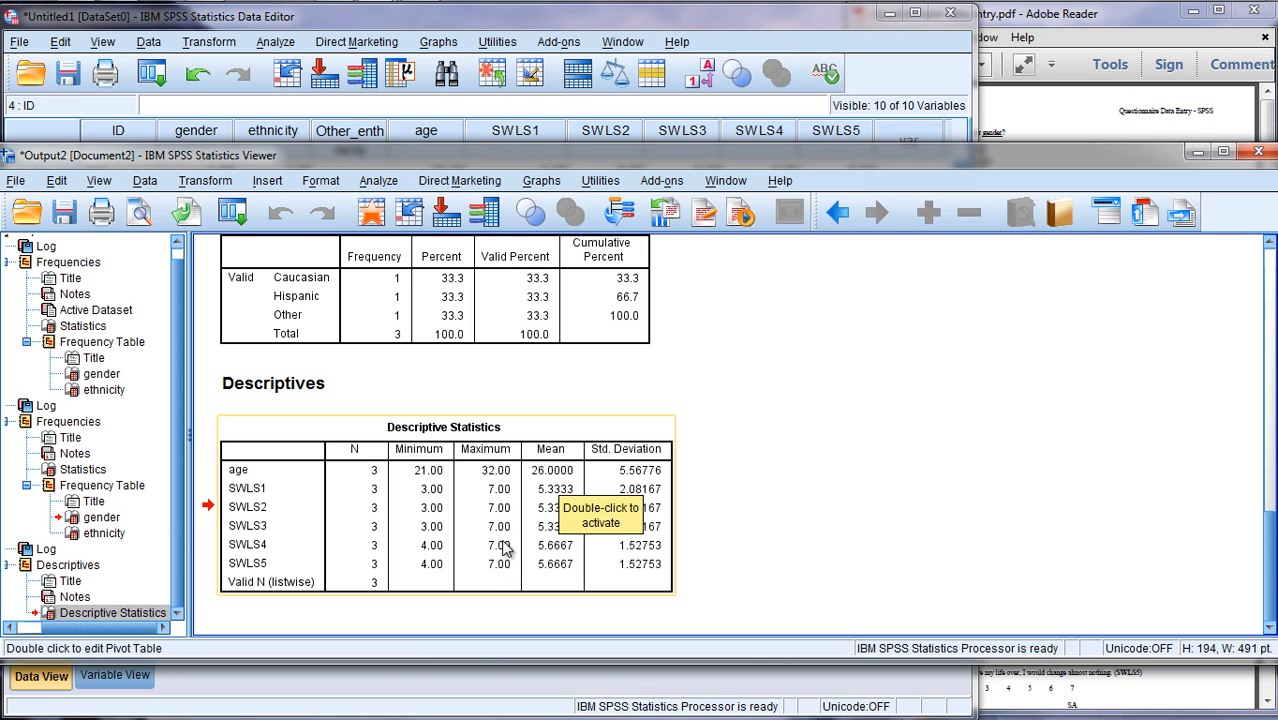